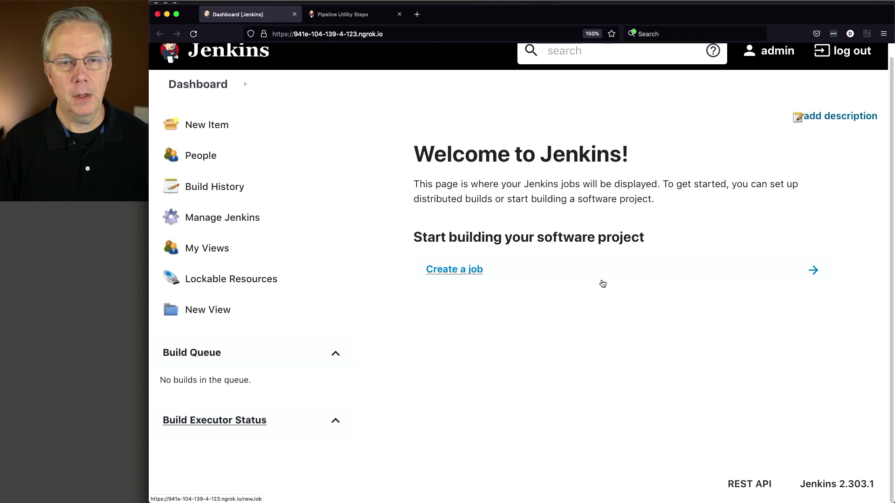
mouse_move(335, 432)
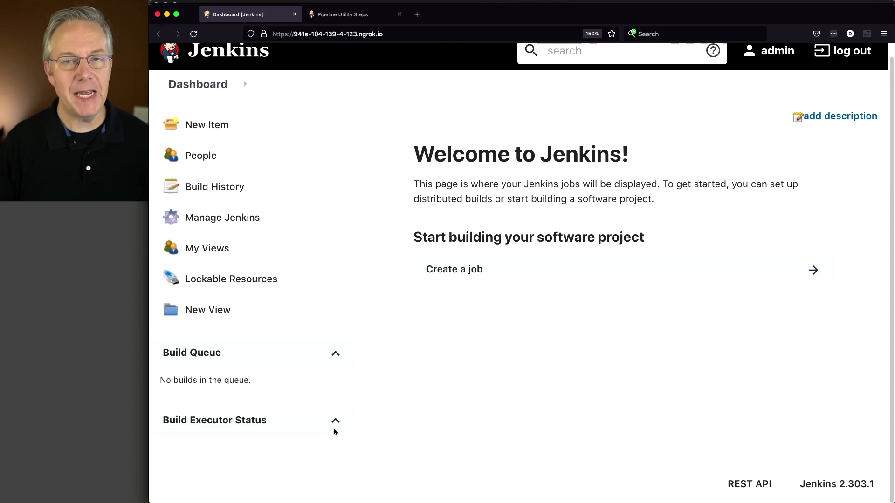
mouse_move(498, 376)
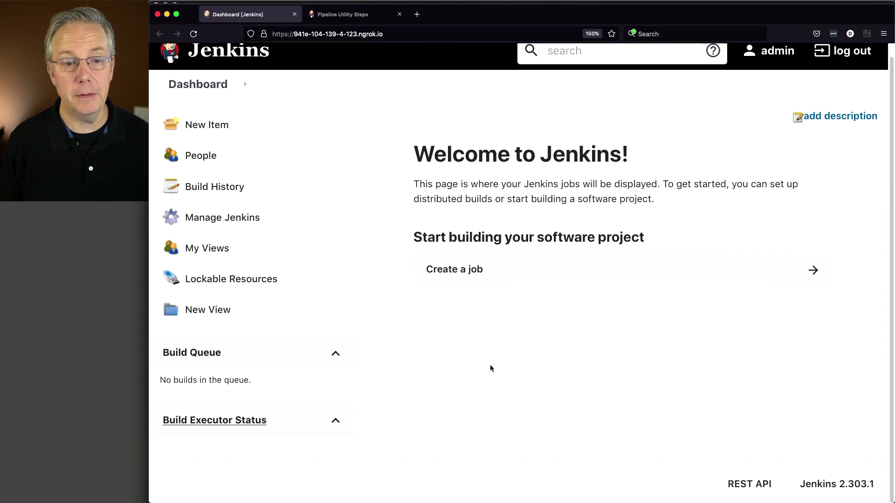
Filter the installed plugins for 'pipeline u' and bring up Pipeline Utility Steps 2.10.0's documentation.
left_click(221, 218)
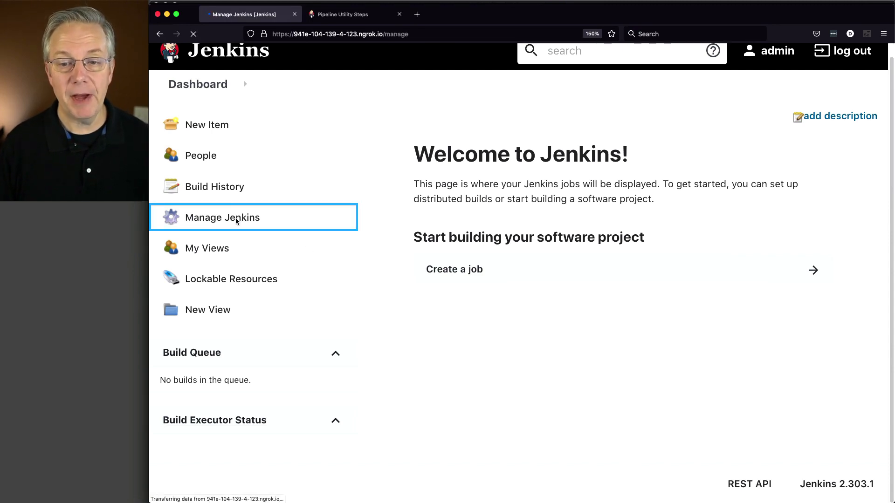
left_click(222, 218)
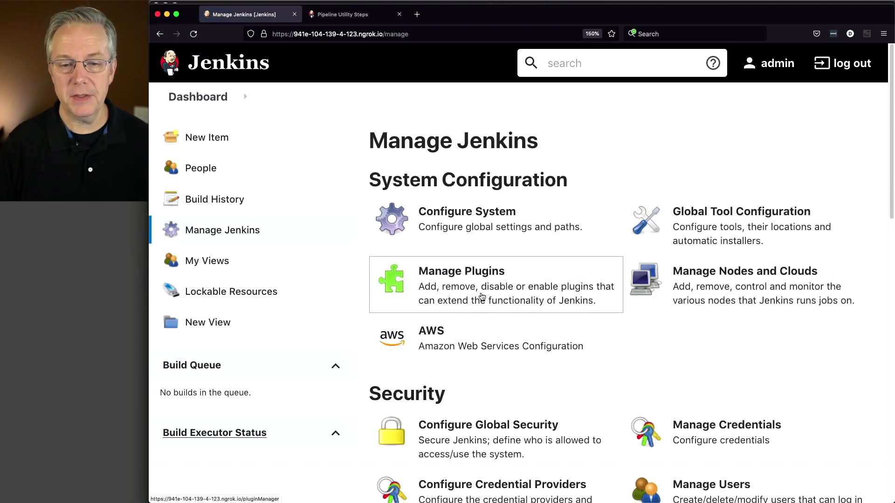
left_click(461, 271)
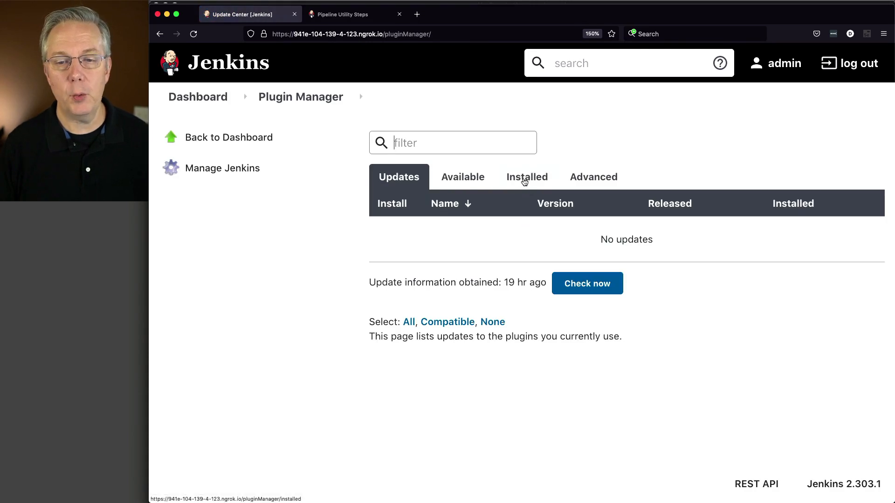
left_click(526, 177)
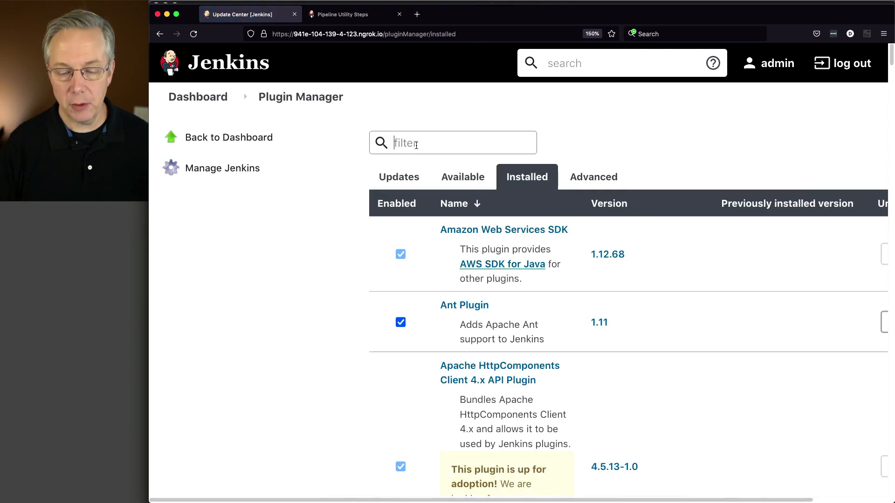
type("pipeline utility")
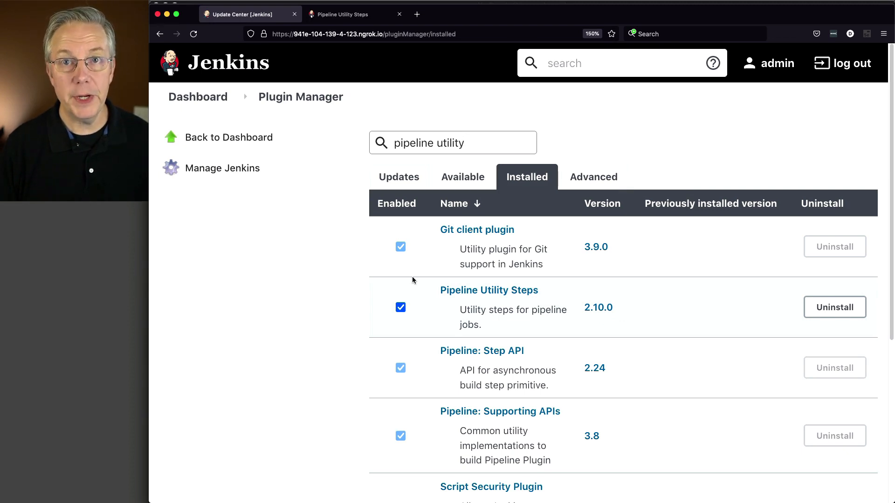
left_click(339, 15)
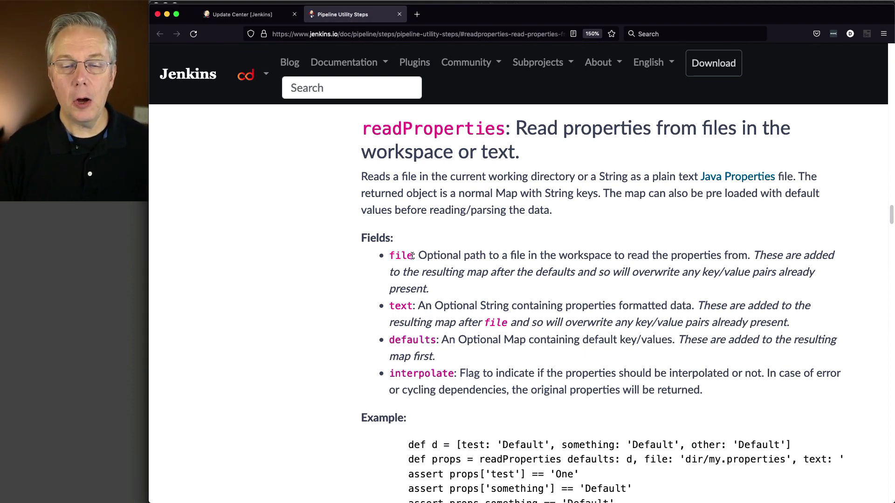
mouse_move(420, 350)
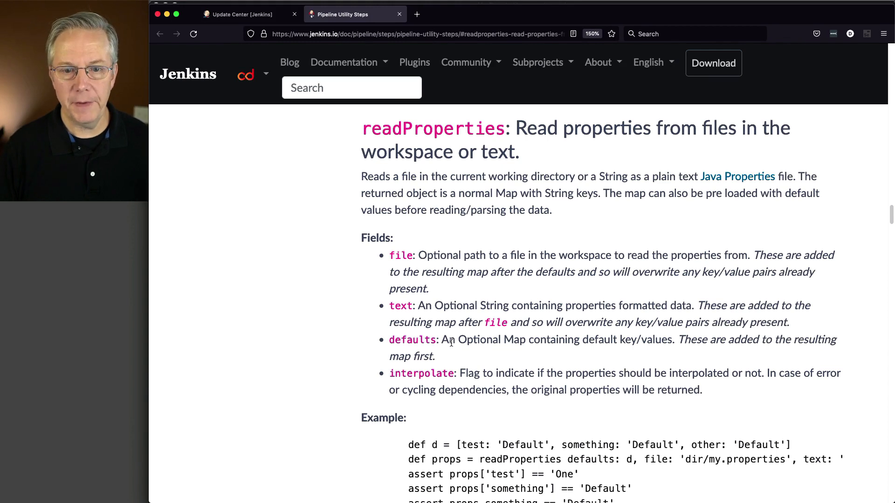
mouse_move(408, 257)
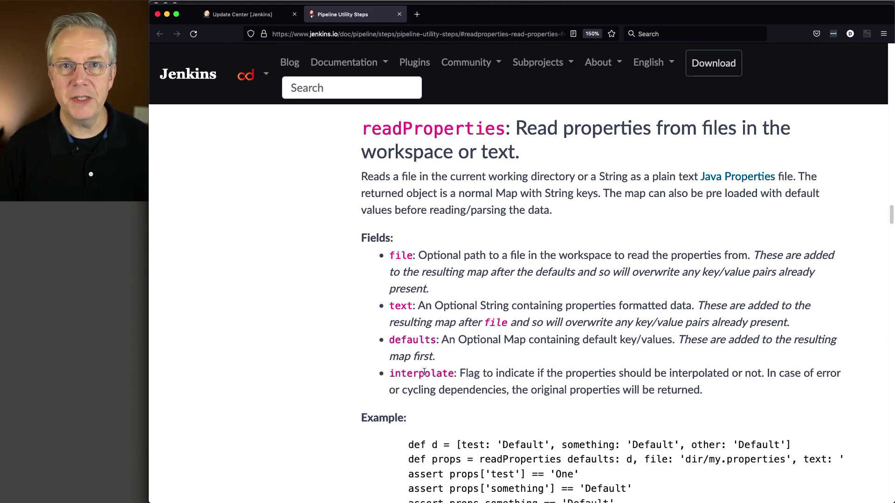
mouse_move(127, 316)
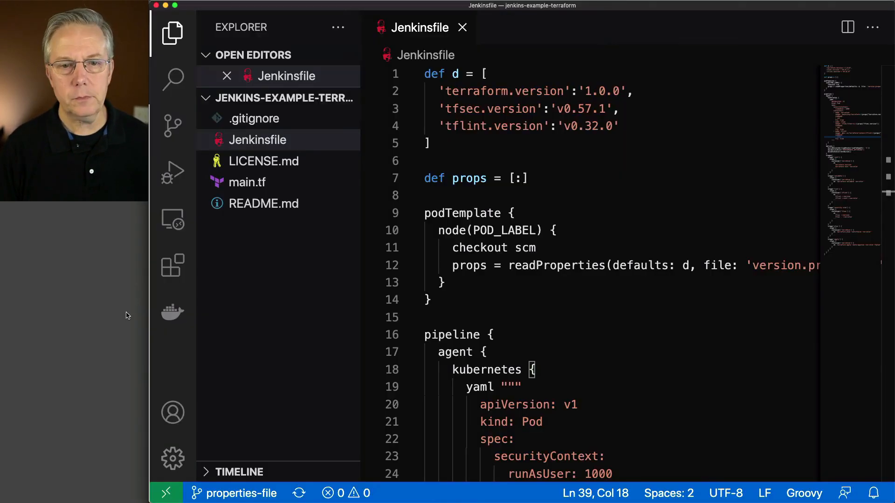
mouse_move(412, 332)
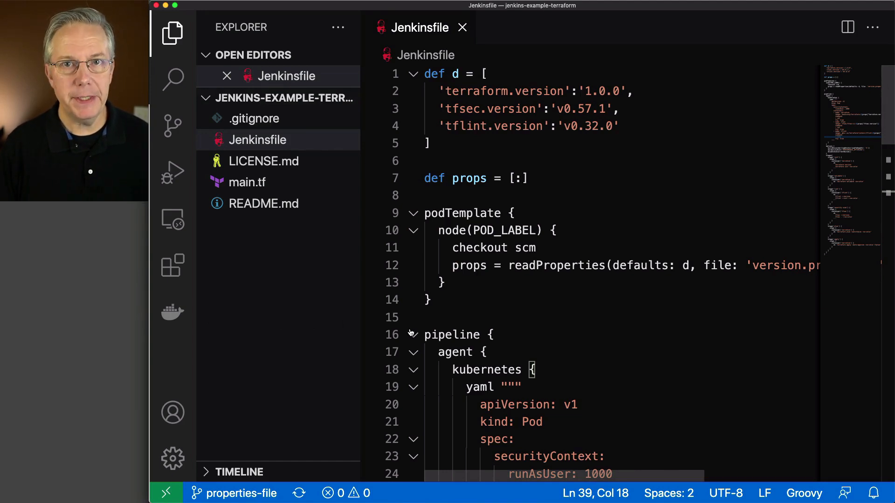
mouse_move(412, 318)
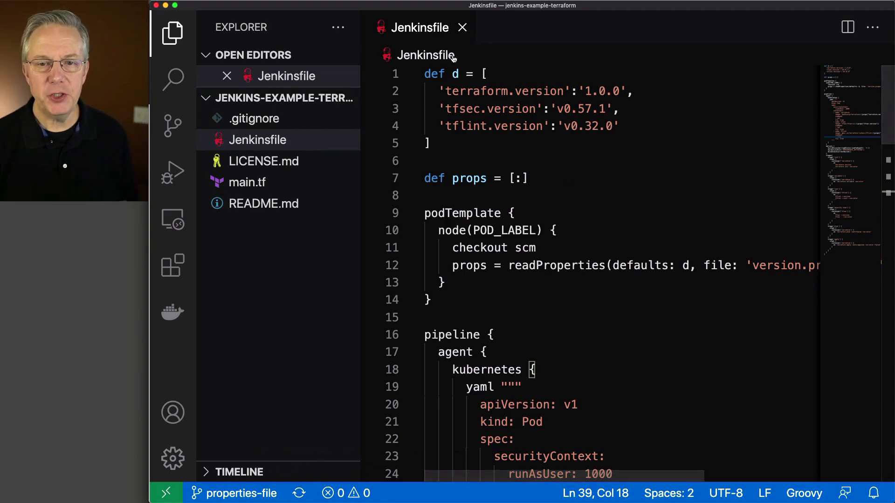
scroll("down", 3)
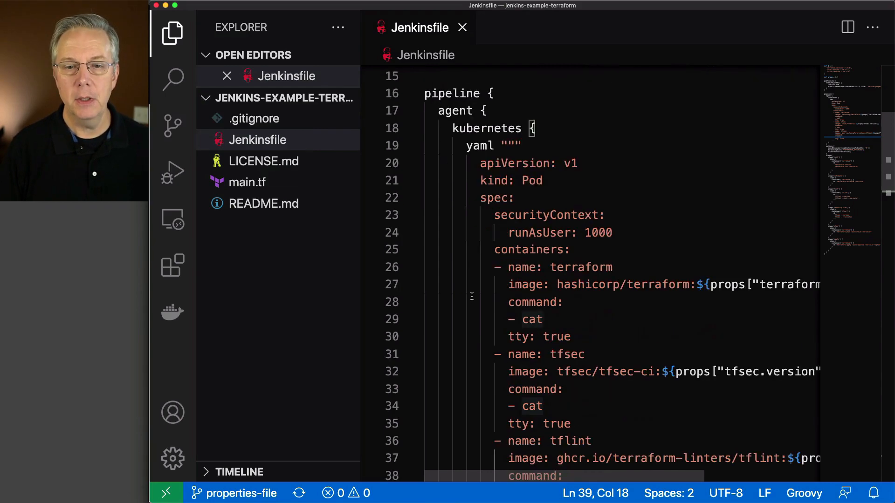
scroll("down", 3)
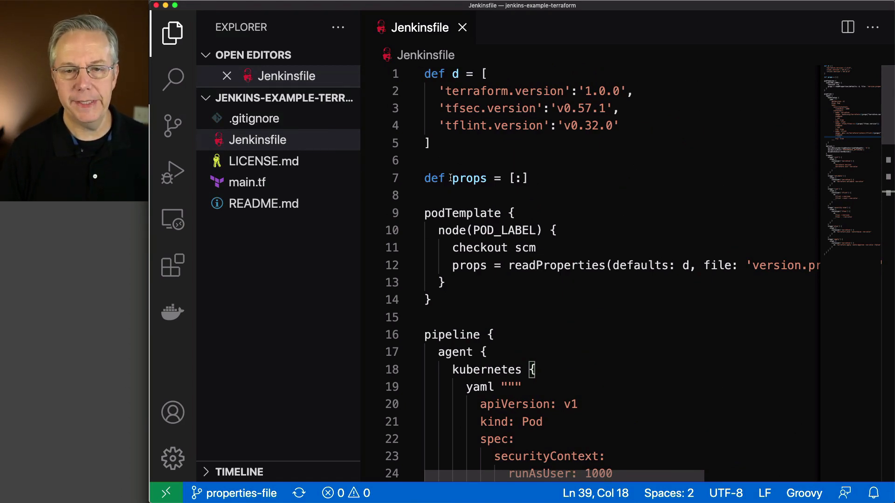
left_click(425, 73)
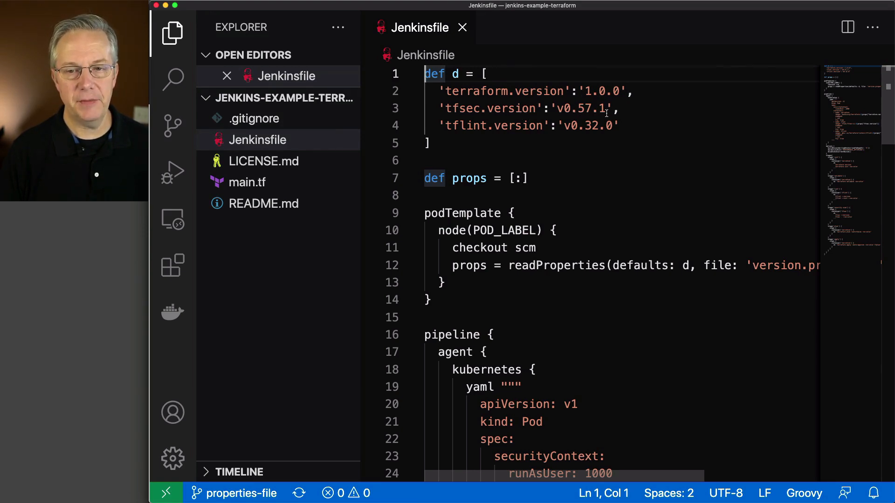
mouse_move(513, 130)
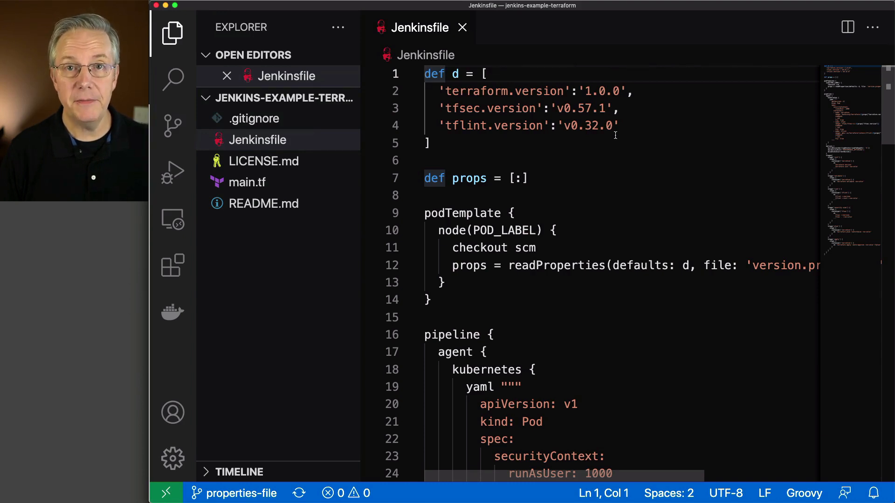
double_click(455, 74)
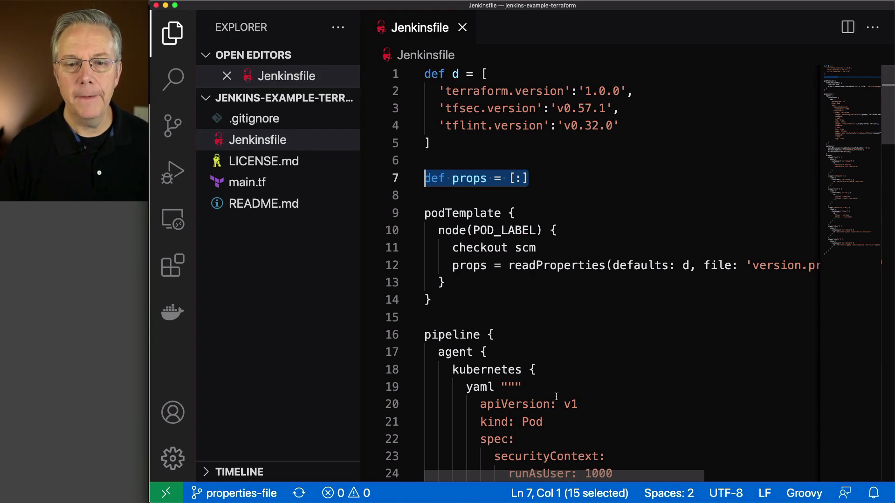
mouse_move(559, 312)
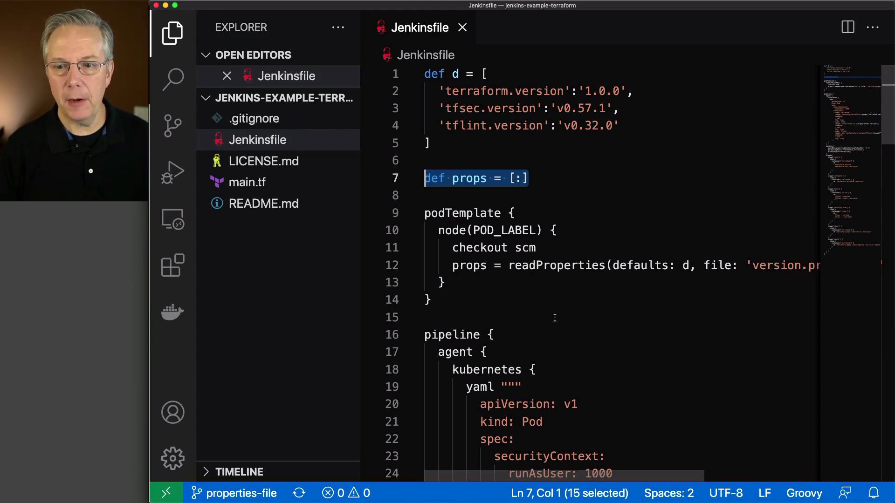
scroll("right", 3)
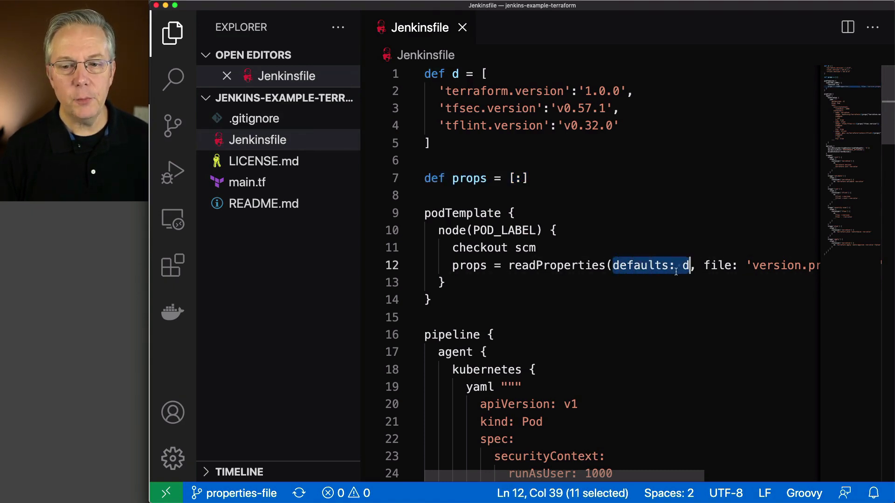
mouse_move(793, 271)
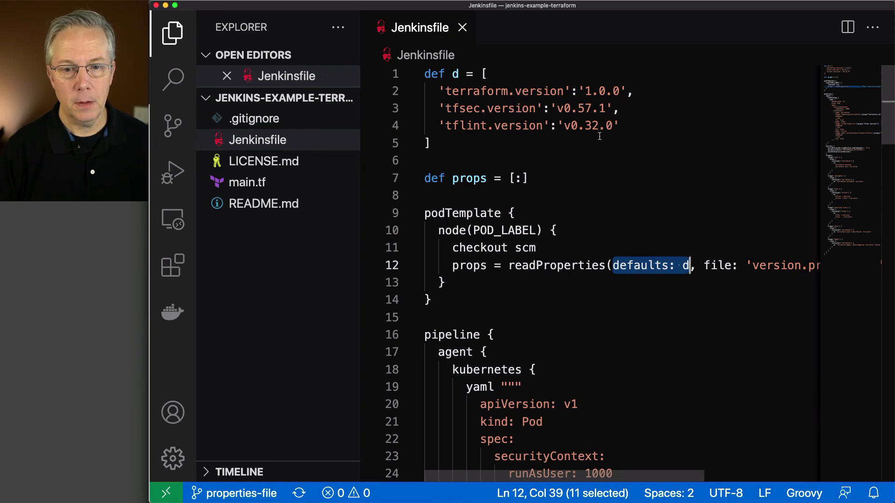
mouse_move(592, 191)
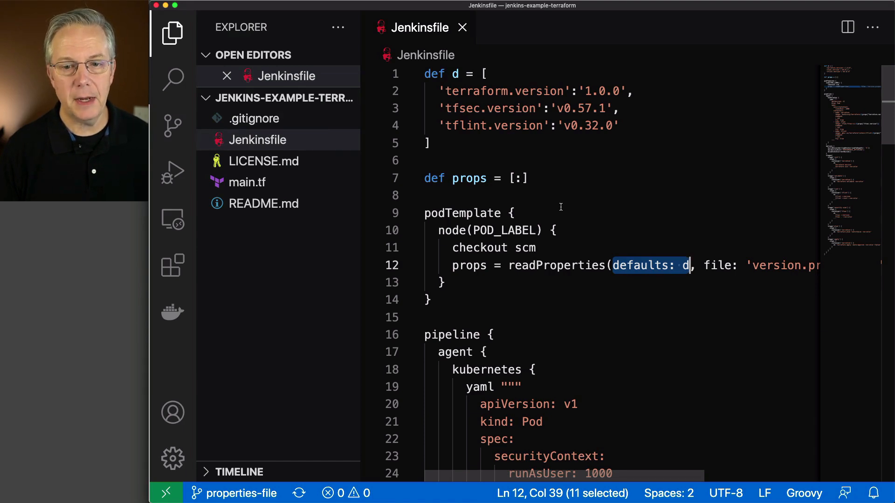
mouse_move(425, 221)
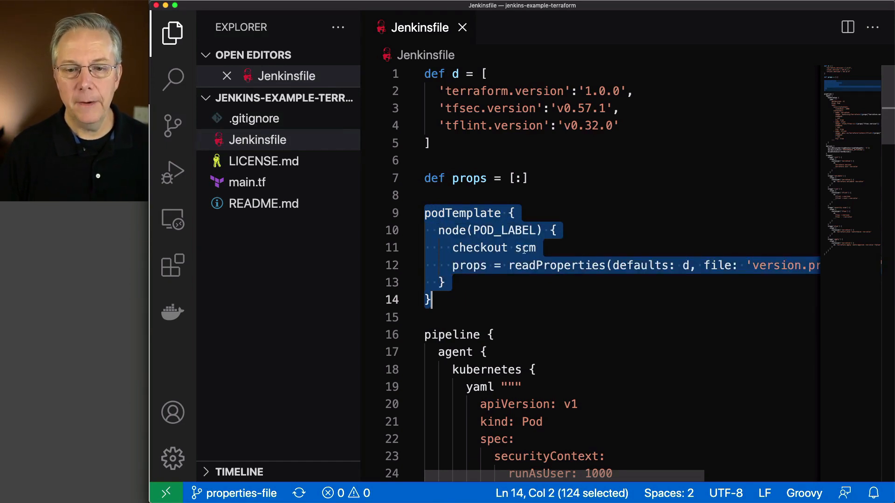
mouse_move(754, 276)
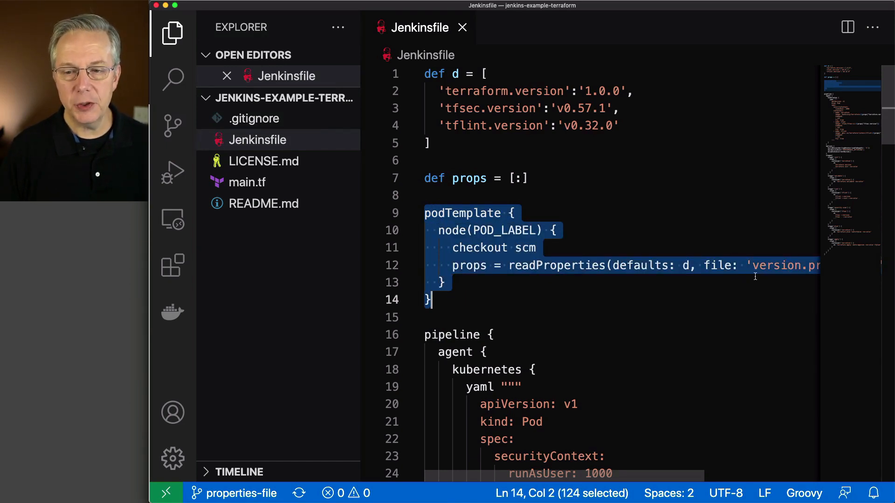
mouse_move(794, 272)
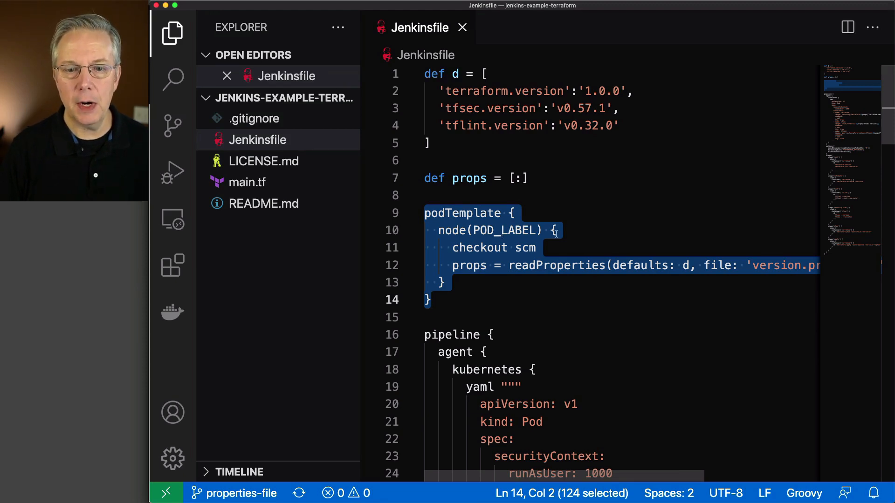
left_click(439, 230)
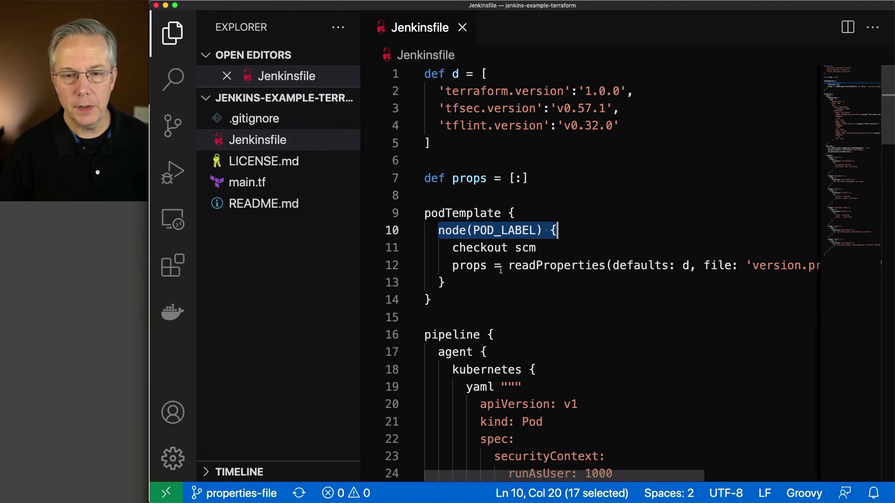
mouse_move(492, 280)
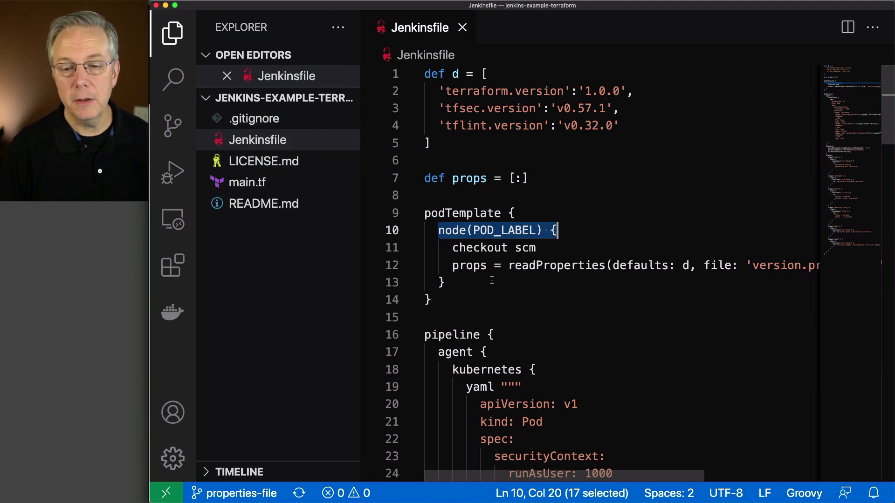
scroll("down", 3)
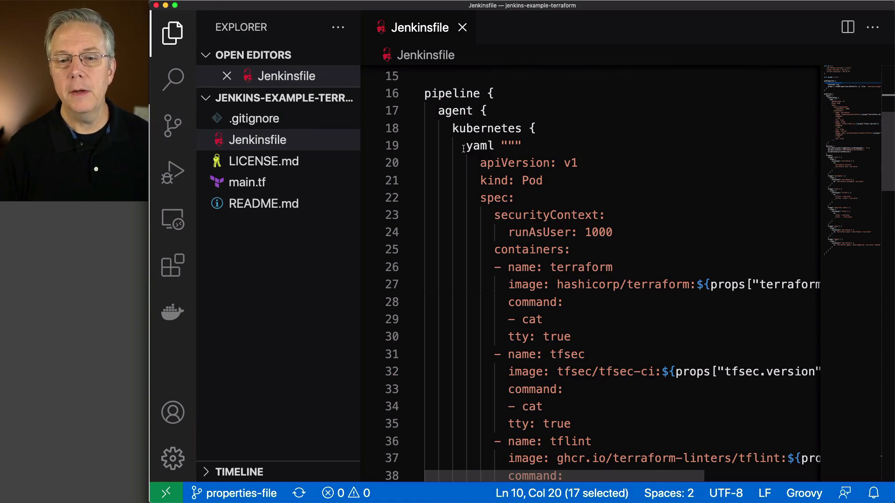
Review the Jenkinsfile stages down to the 'terraform version' command.
scroll("down", 3)
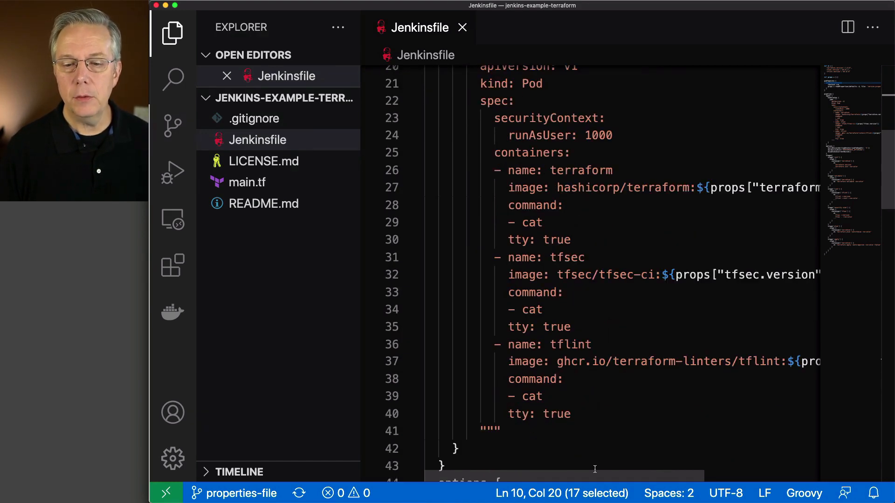
scroll("right", 3)
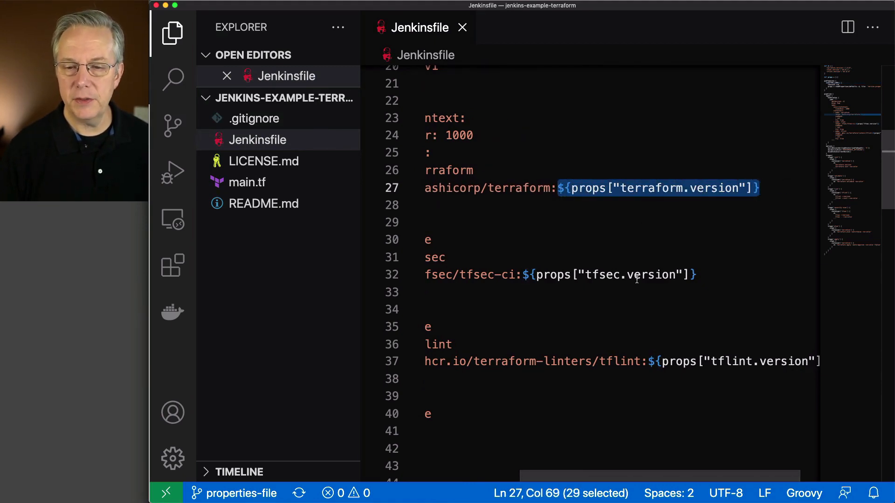
mouse_move(713, 368)
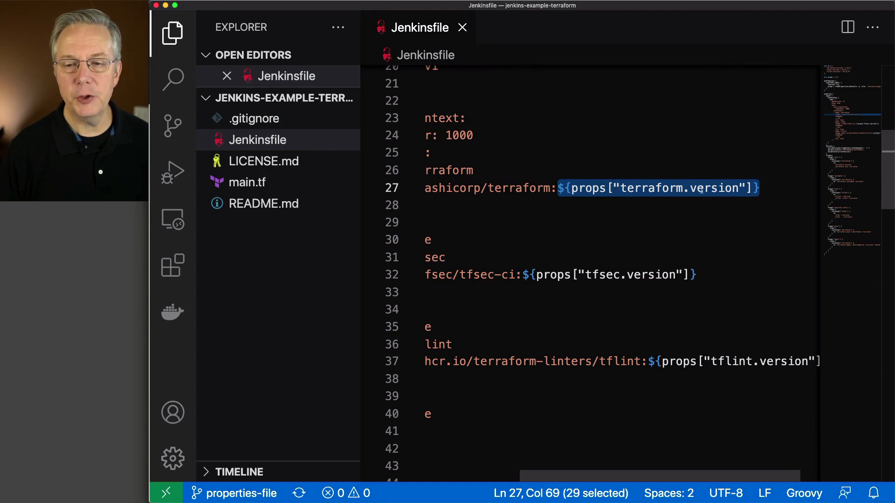
mouse_move(625, 222)
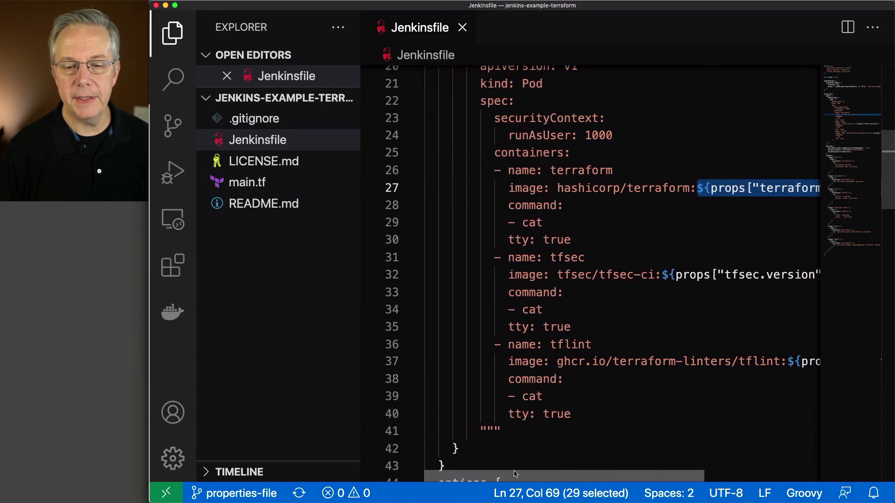
scroll("up", 3)
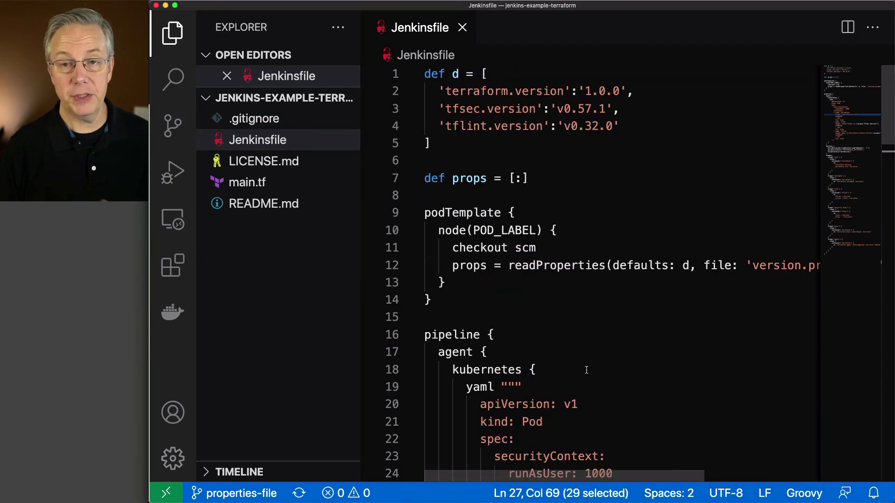
mouse_move(587, 98)
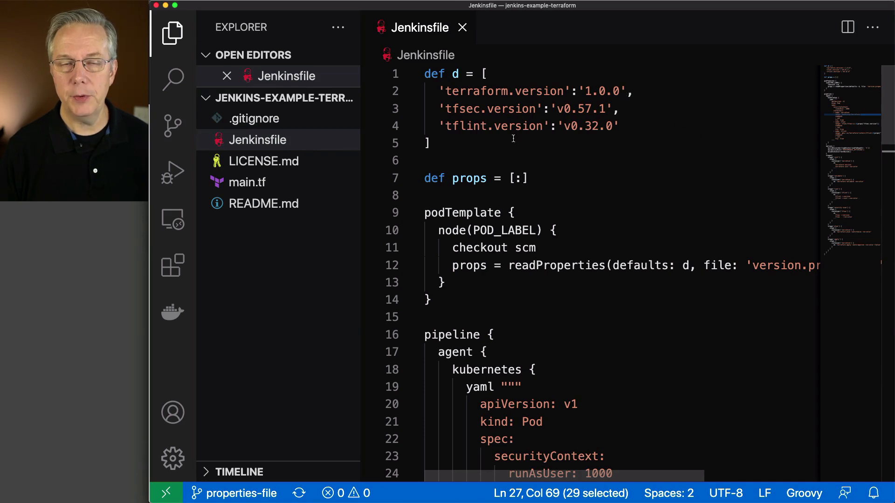
mouse_move(799, 293)
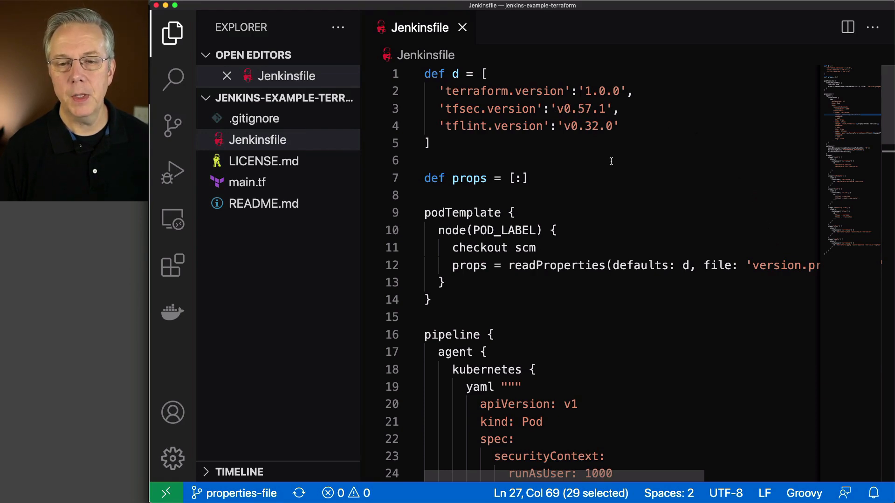
mouse_move(555, 112)
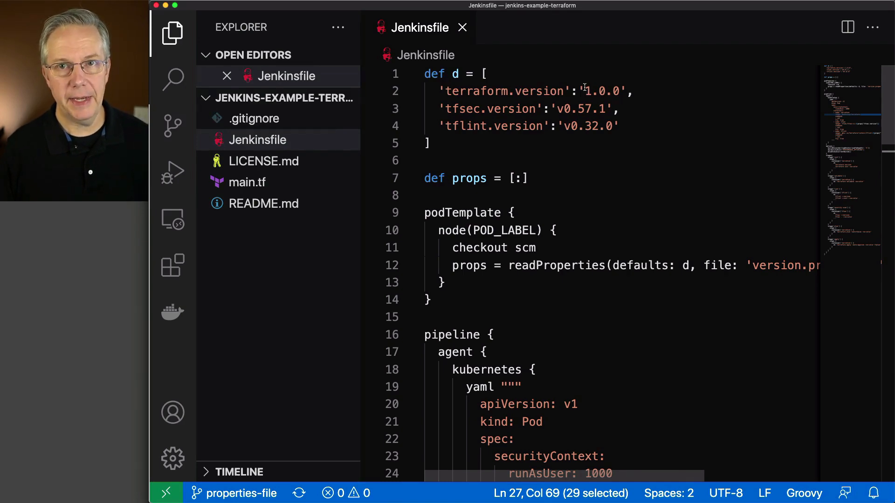
scroll("down", 3)
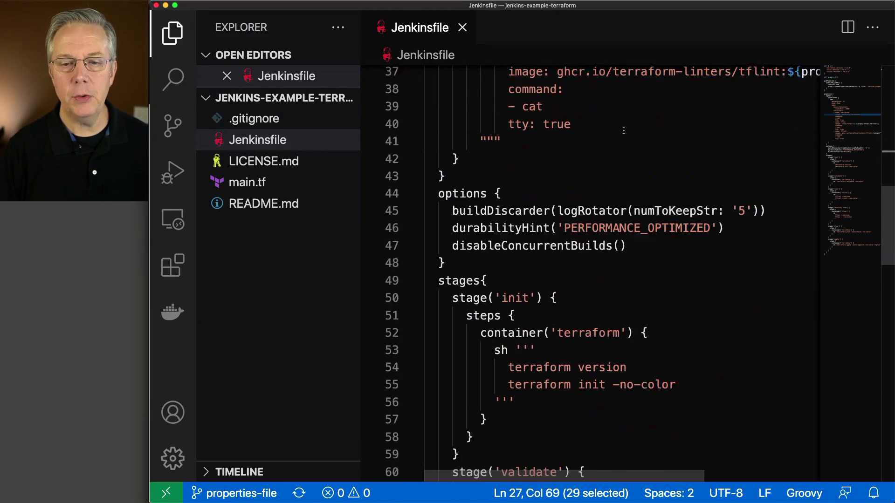
scroll("down", 3)
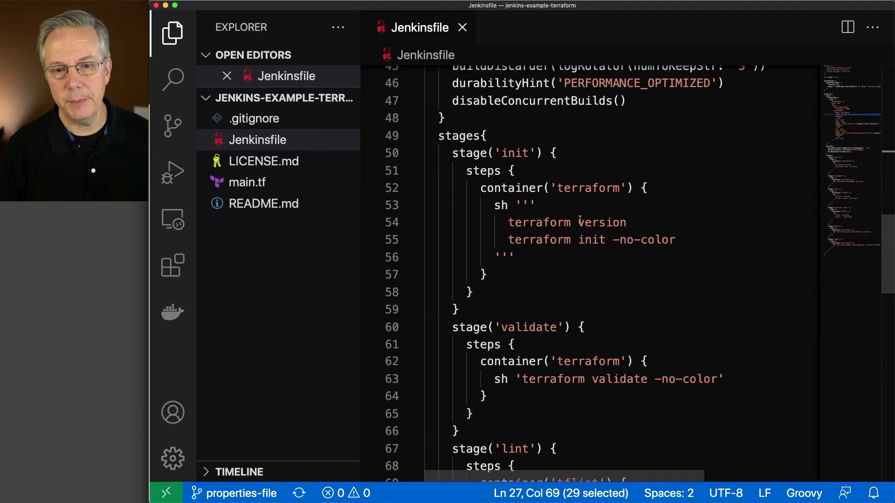
double_click(600, 223)
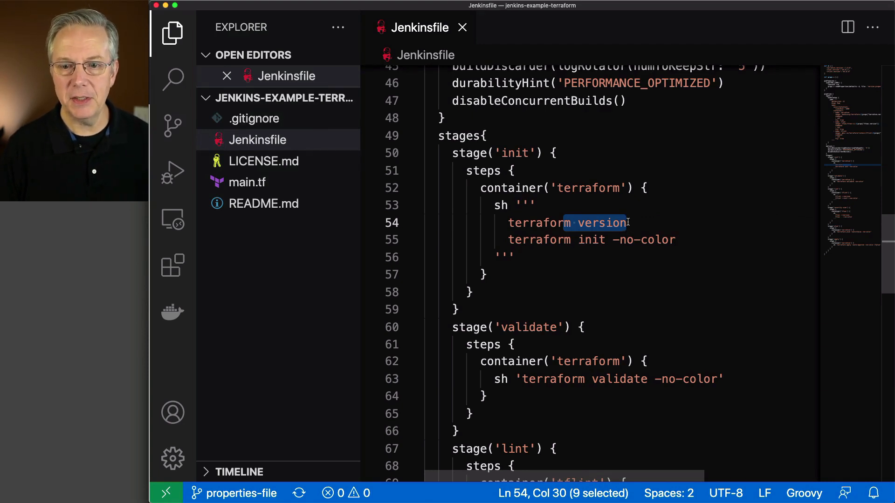
mouse_move(602, 305)
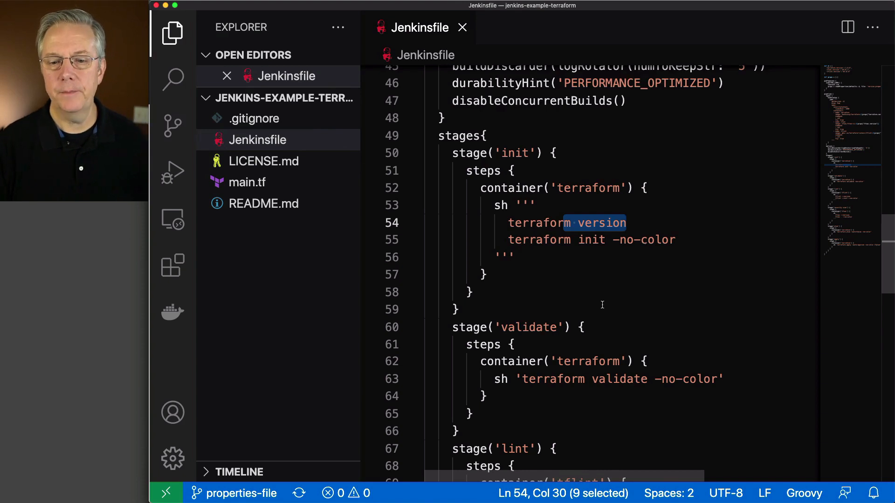
Scroll through the remaining stages, then open main.tf with the jenkins_terraform output.
scroll("down", 3)
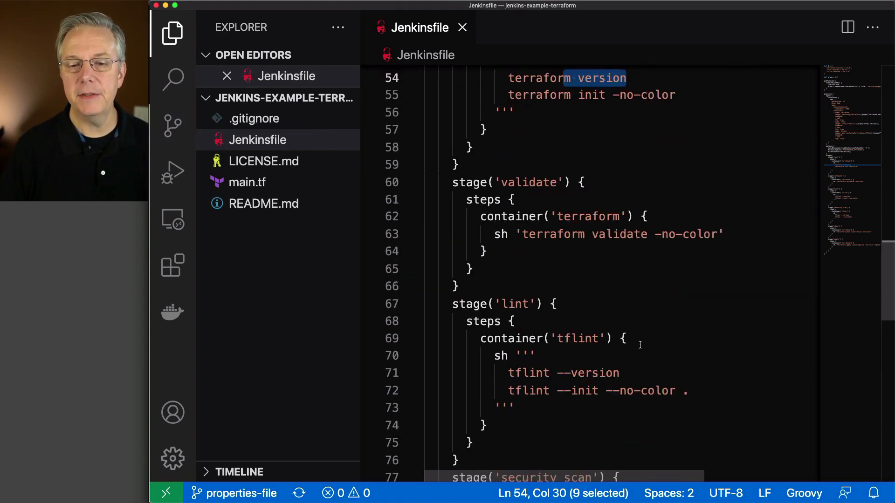
mouse_move(565, 369)
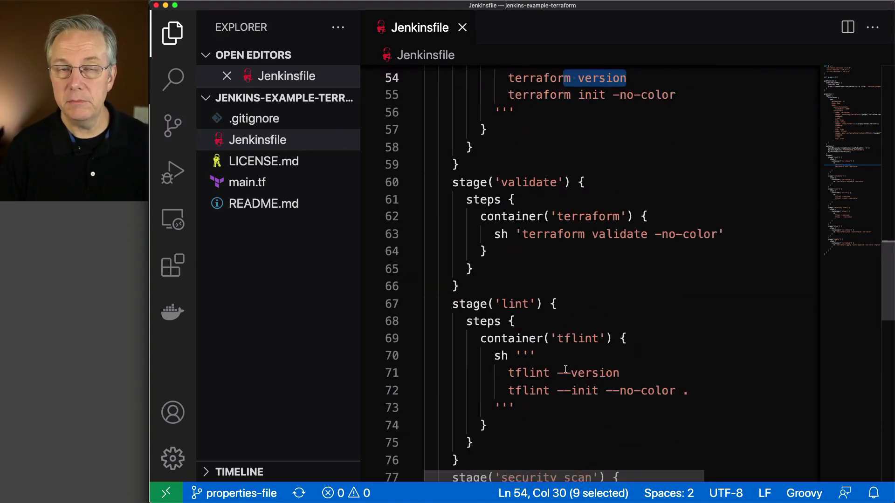
scroll("down", 3)
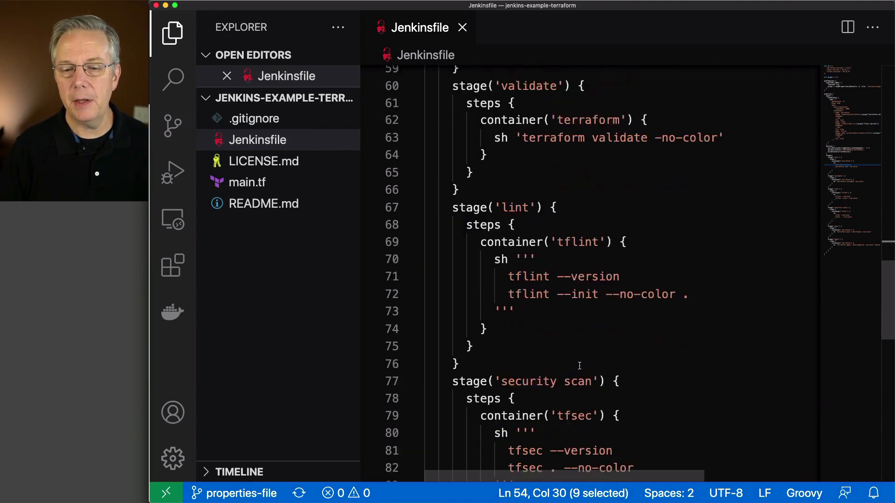
scroll("down", 3)
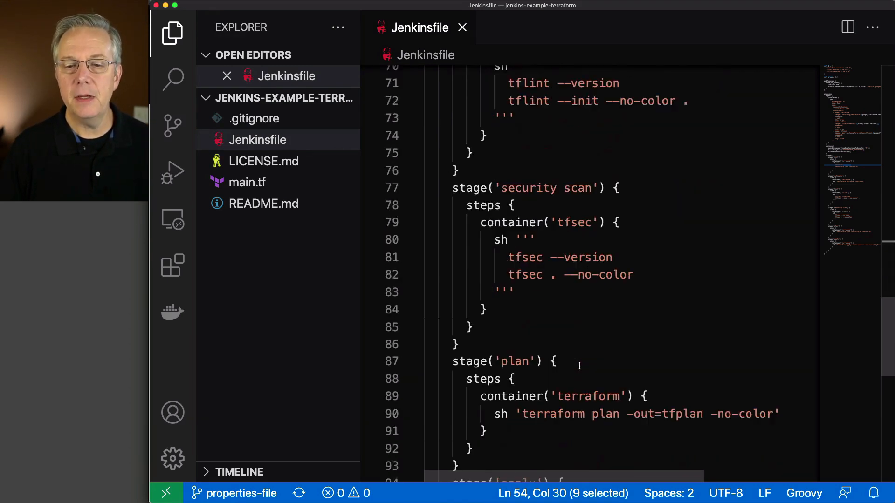
scroll("down", 3)
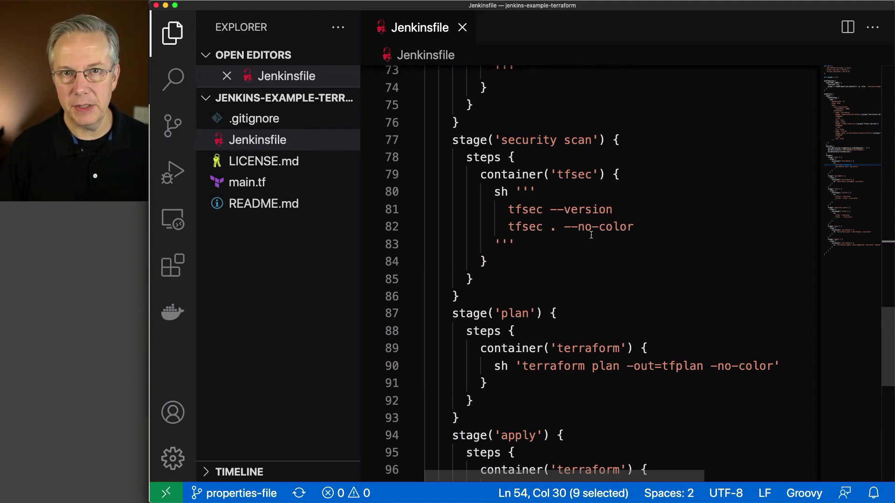
scroll("down", 3)
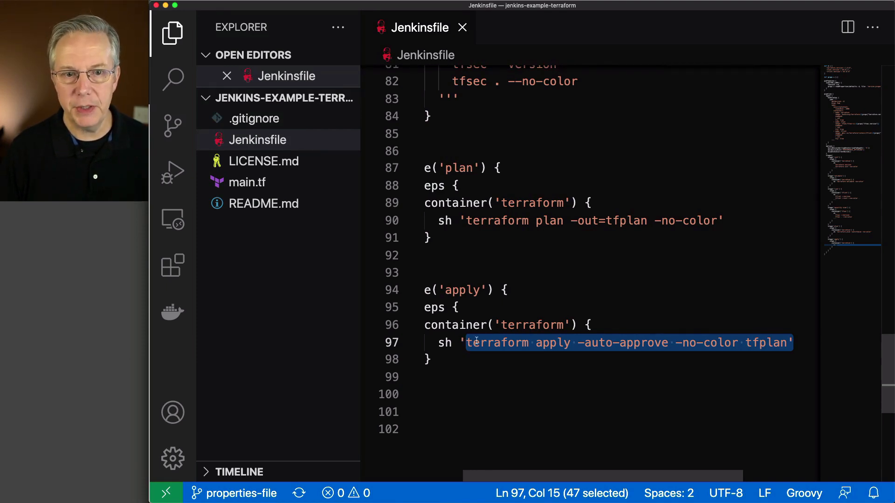
left_click(248, 182)
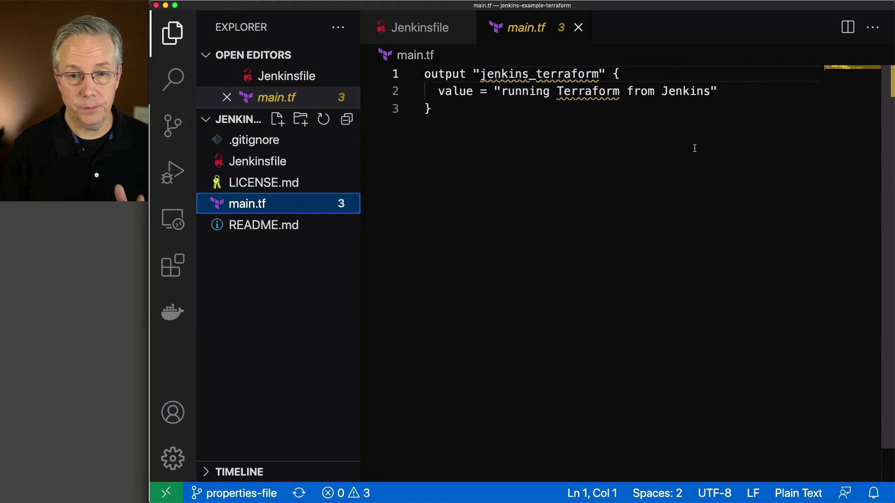
mouse_move(416, 27)
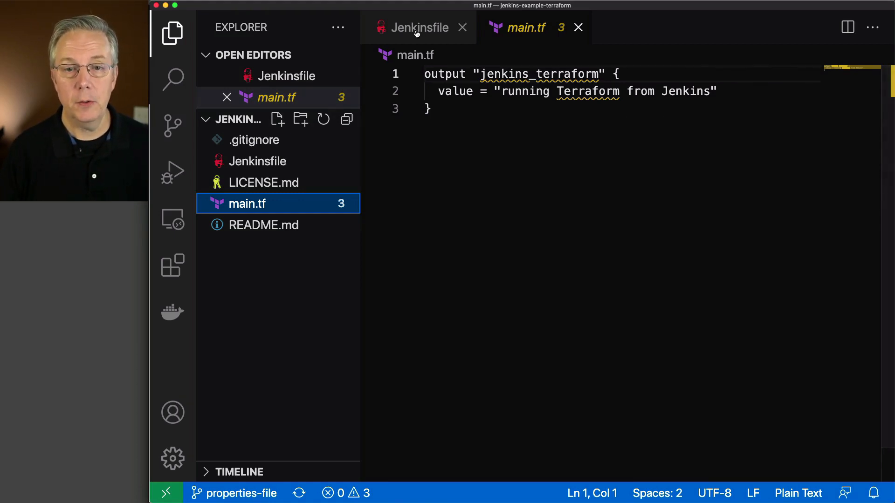
Return to the Jenkinsfile tab and scroll back to its default version map.
left_click(420, 27)
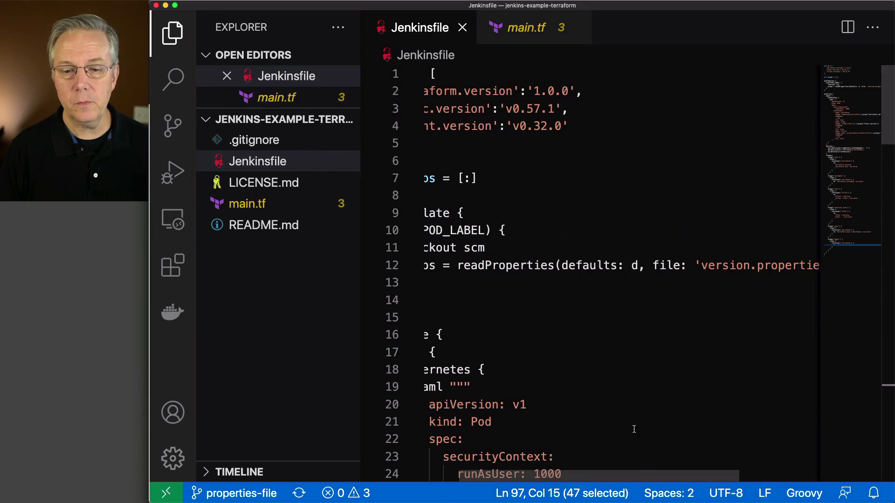
scroll("left", 3)
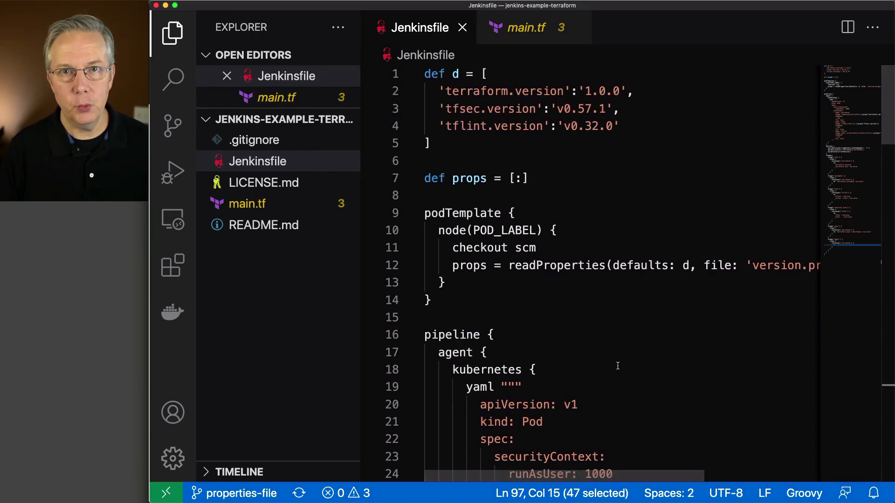
mouse_move(615, 335)
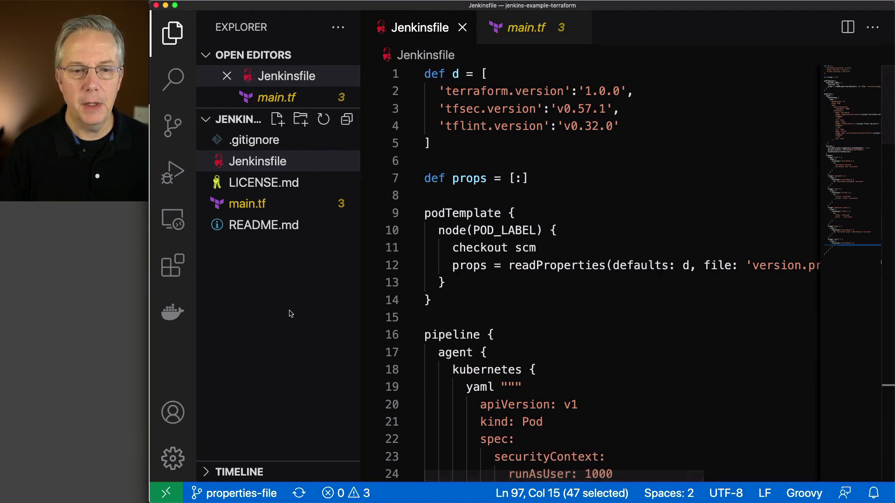
mouse_move(303, 132)
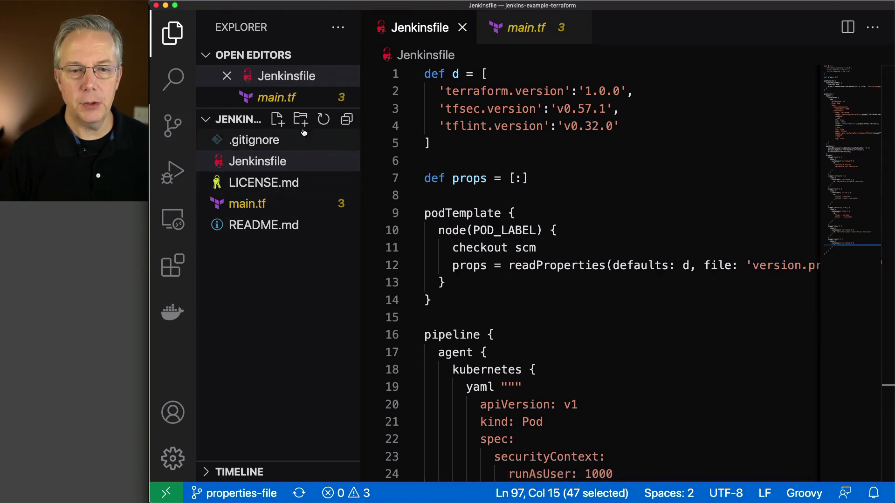
mouse_move(280, 270)
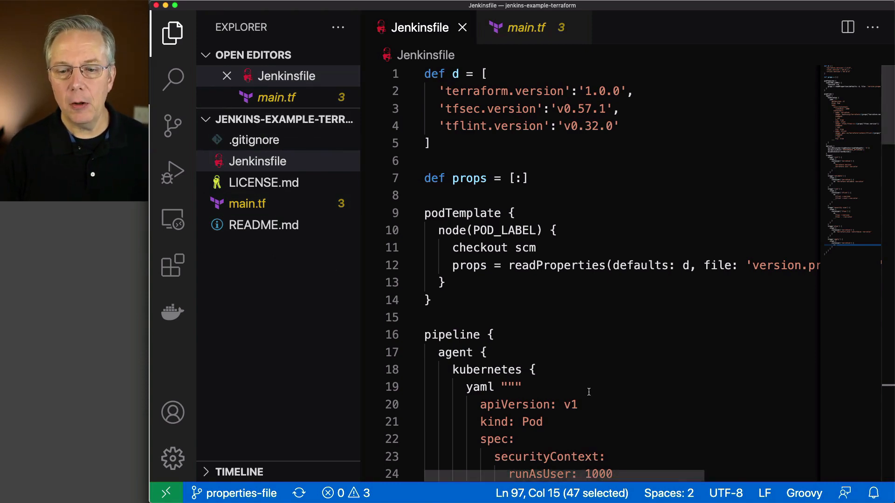
scroll("down", 3)
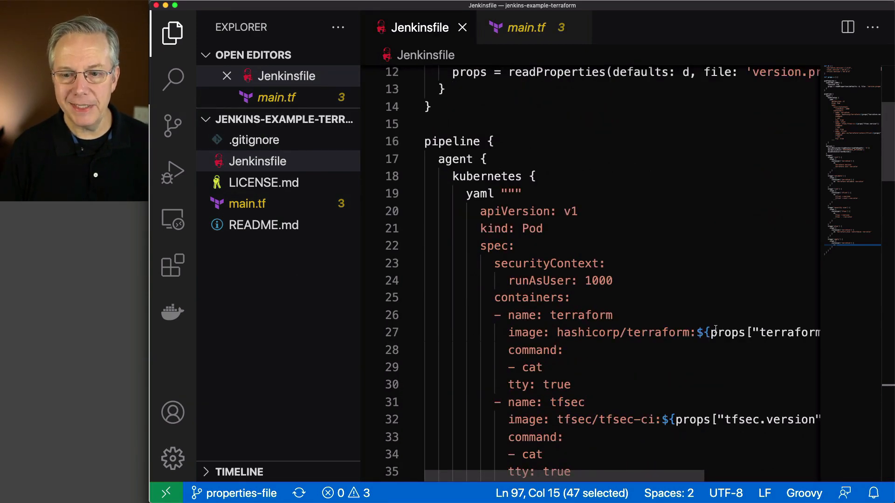
scroll("up", 3)
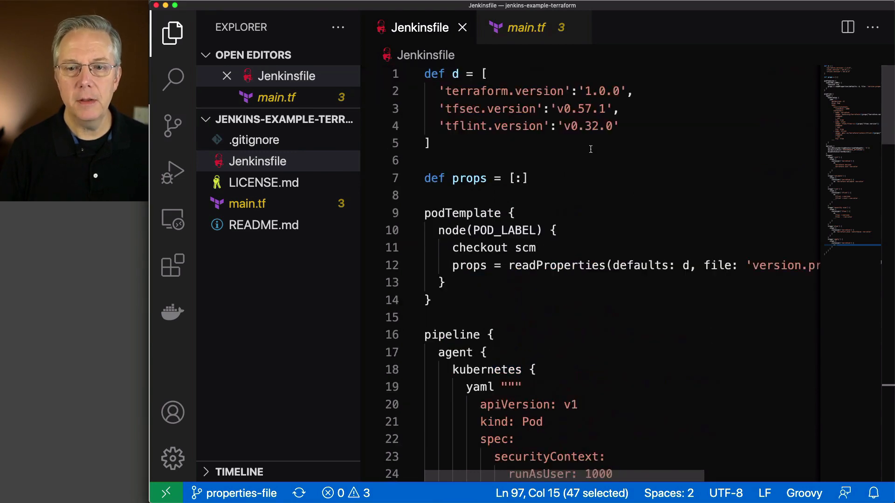
mouse_move(580, 136)
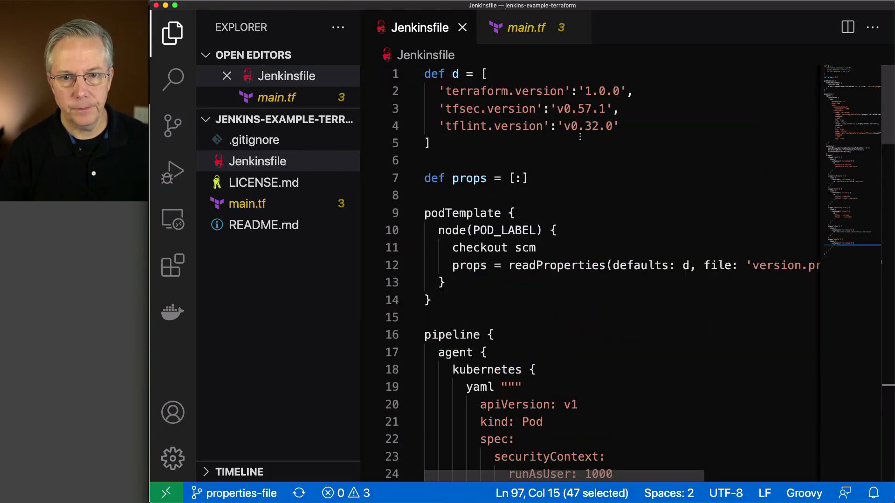
mouse_move(579, 142)
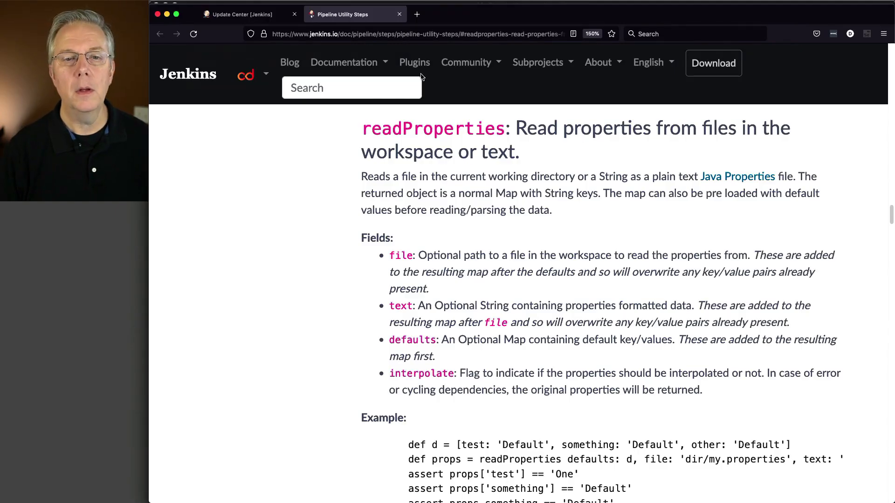
From the Jenkins dashboard, create a new Pipeline job named 'tf' and reach its configuration form.
left_click(245, 14)
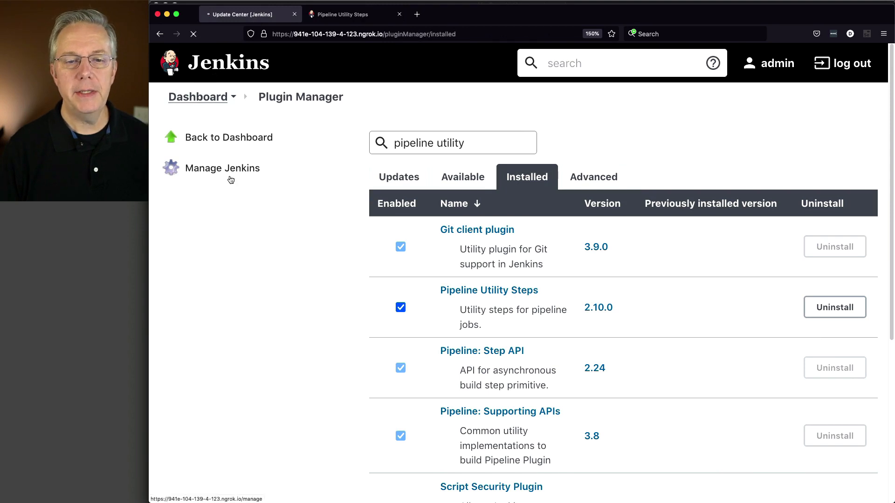
left_click(228, 137)
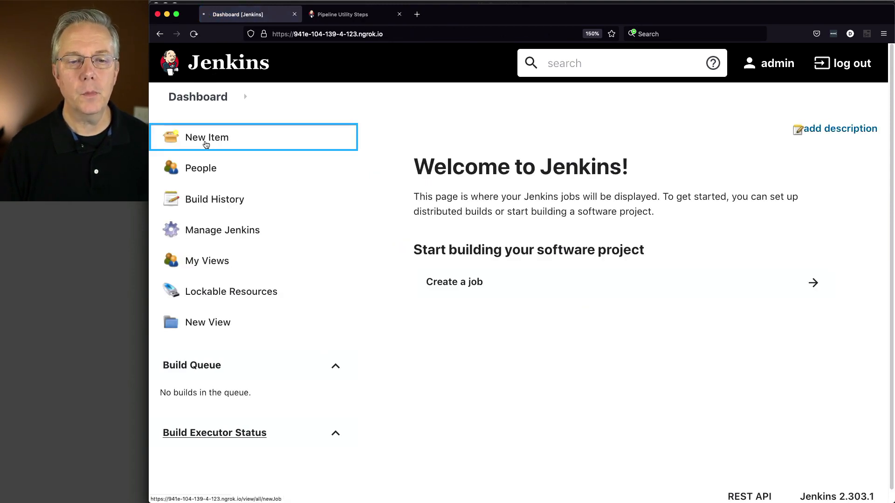
left_click(206, 137)
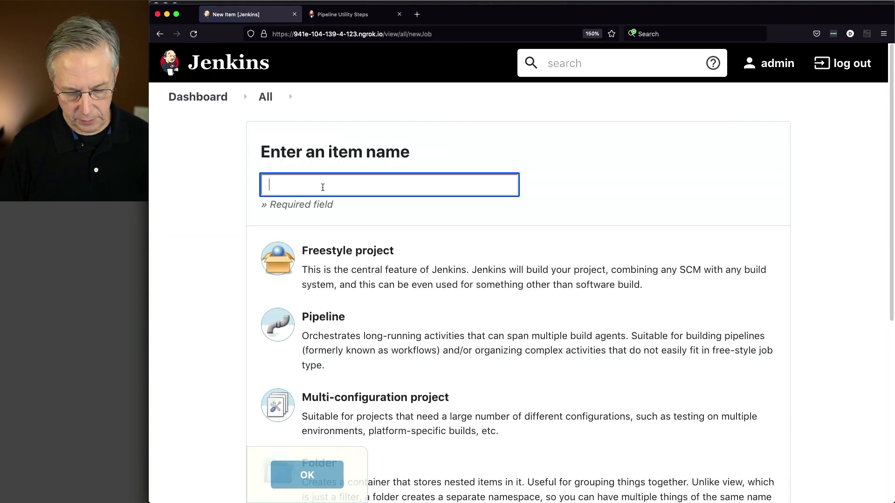
type("tf")
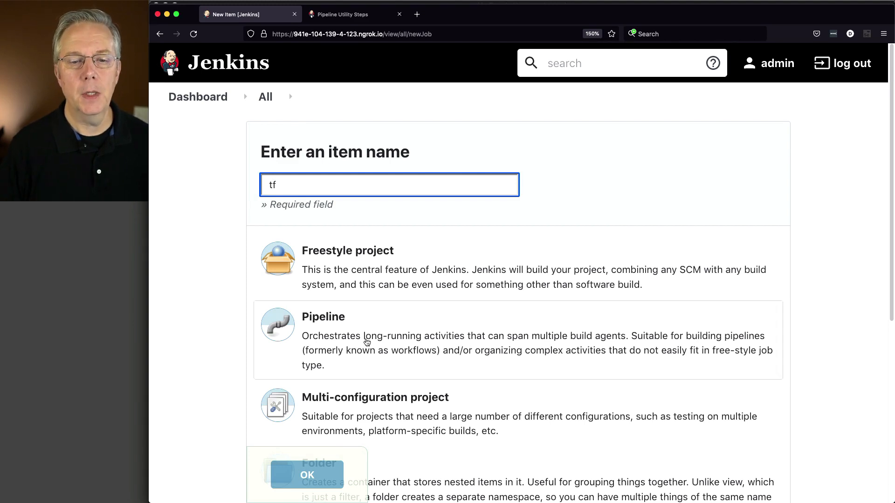
left_click(307, 475)
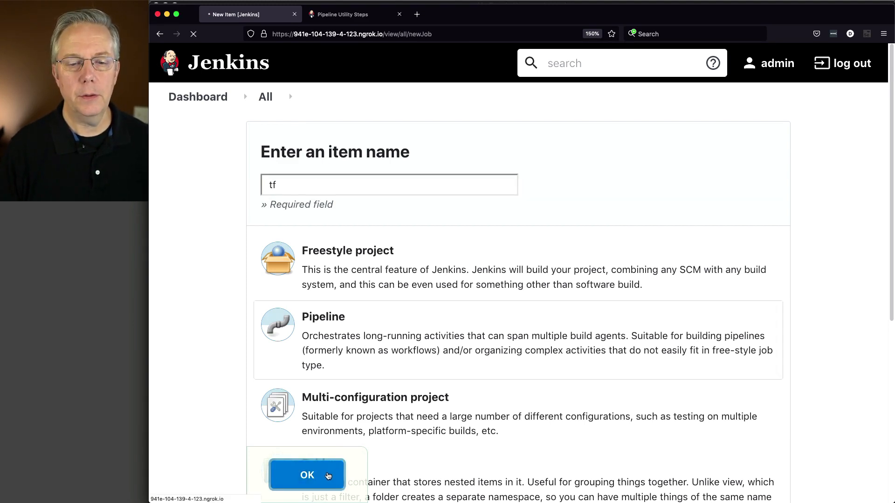
left_click(308, 475)
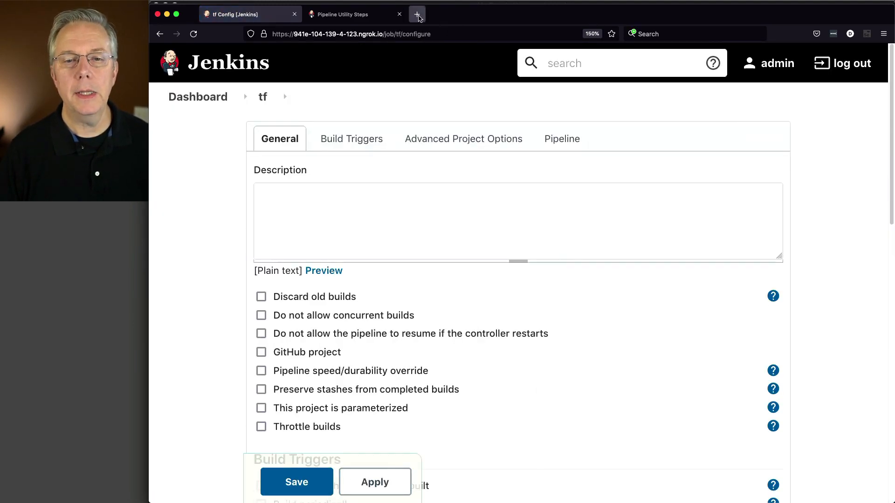
left_click(418, 15)
type("https://github.com/darinpope?tab=repositories")
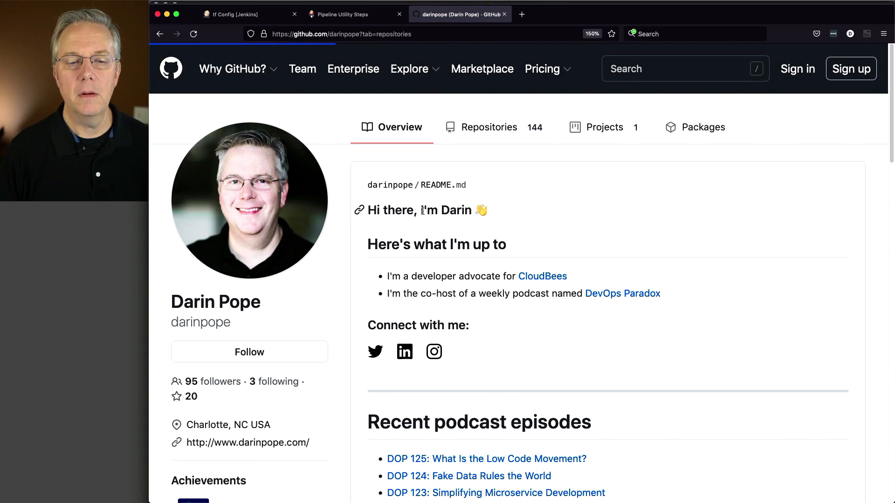
Copy the HTTPS clone URL of the jenkins-example-terraform repository and return to the tf job.
left_click(488, 127)
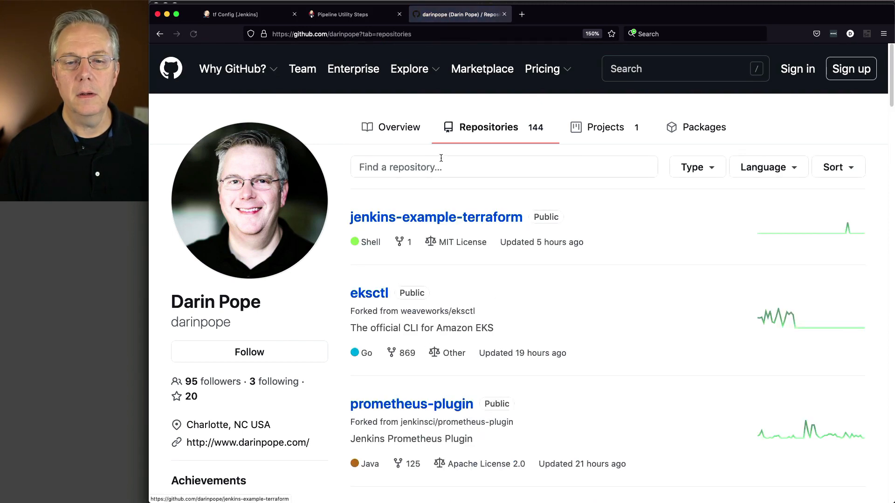
left_click(435, 217)
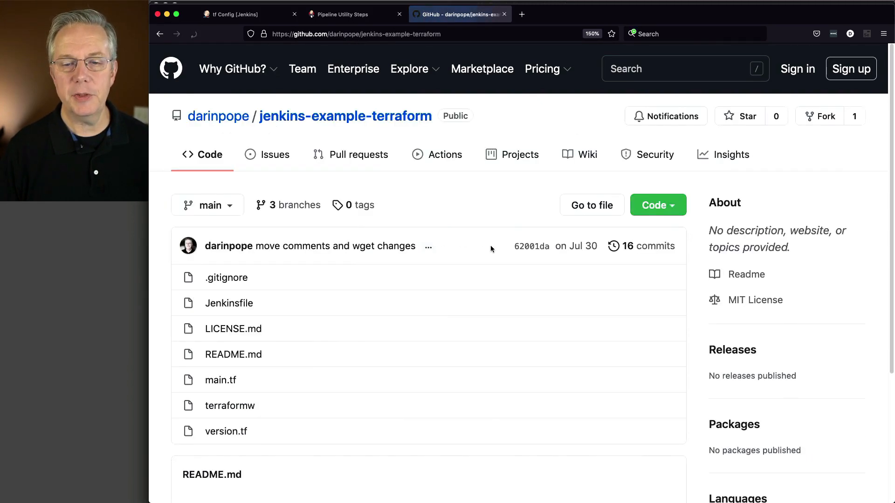
left_click(658, 205)
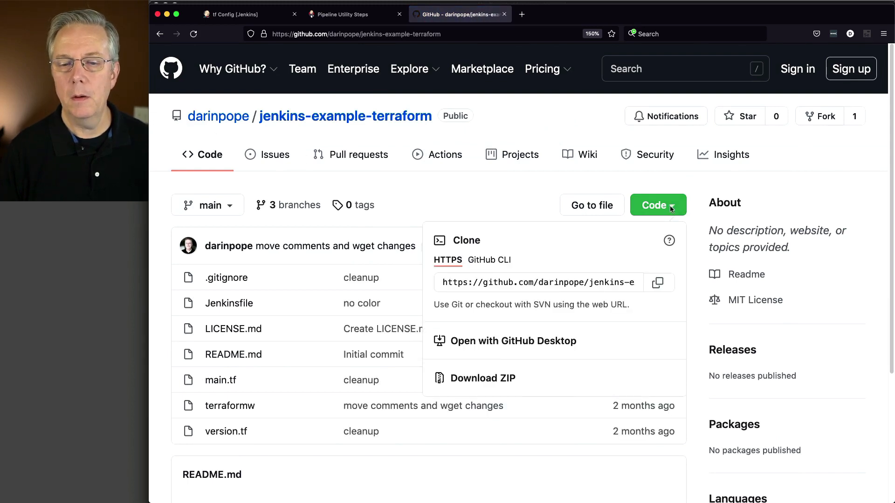
left_click(659, 282)
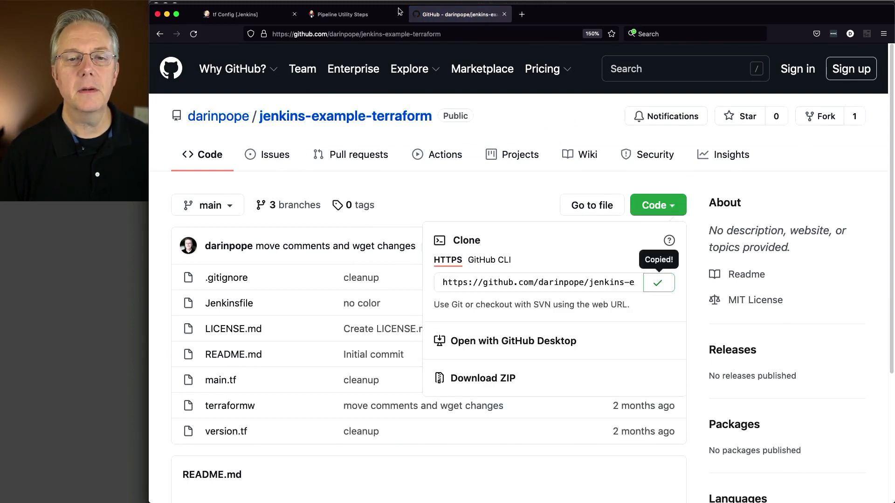
left_click(246, 13)
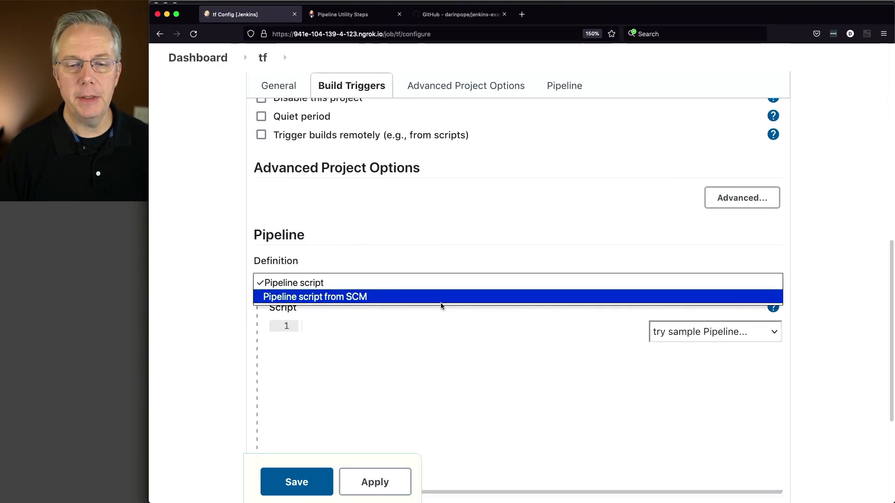
Use Pipeline script from SCM with the repo URL and branch '*/properties-file', verified against GitHub's branches.
left_click(315, 297)
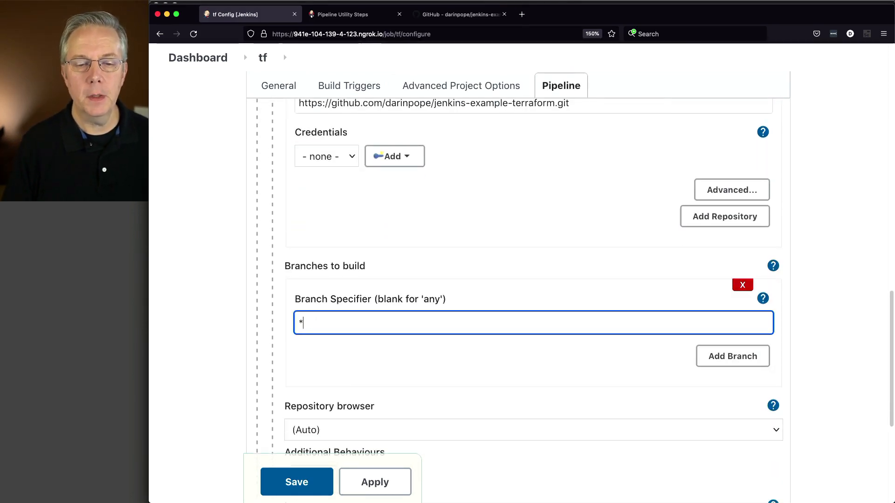
type("/properti")
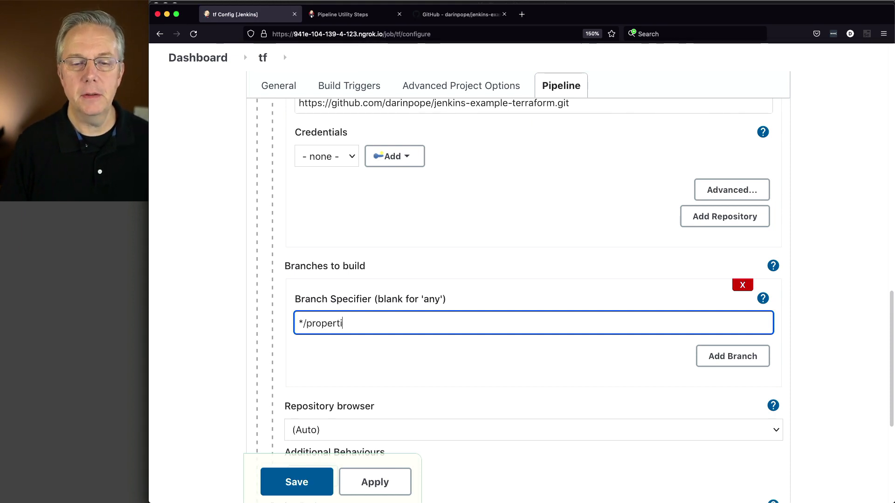
type("es-file")
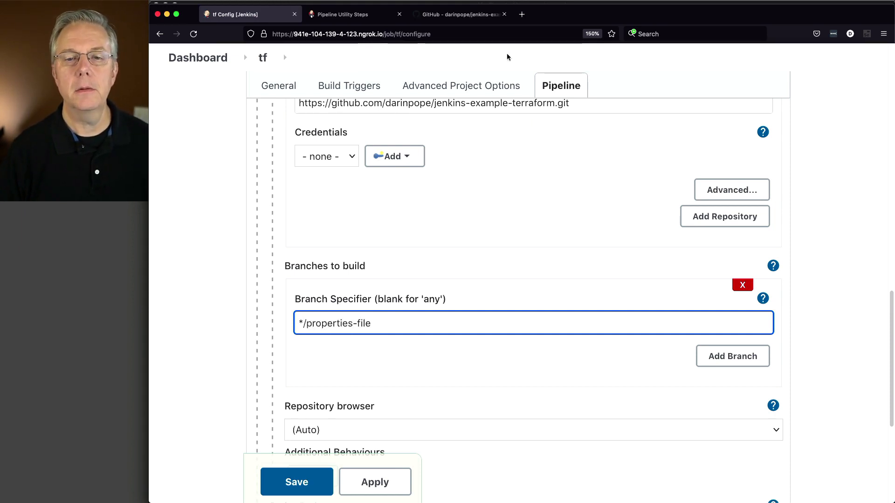
left_click(460, 14)
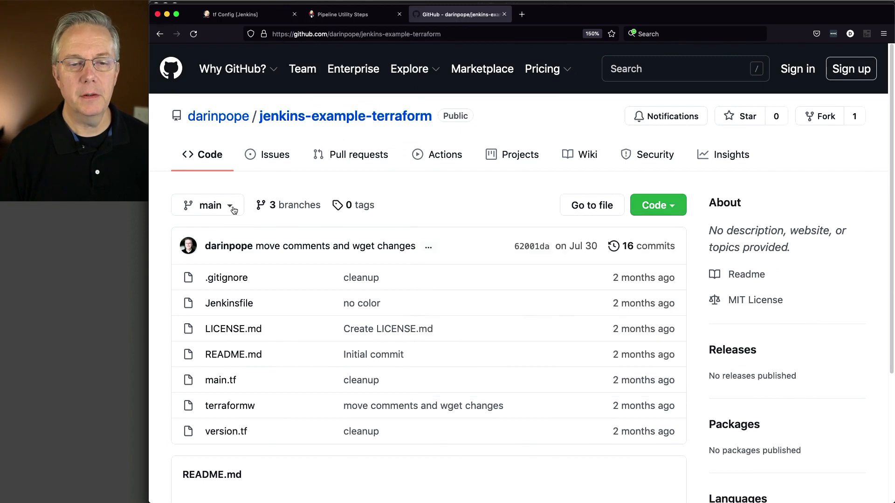
left_click(209, 205)
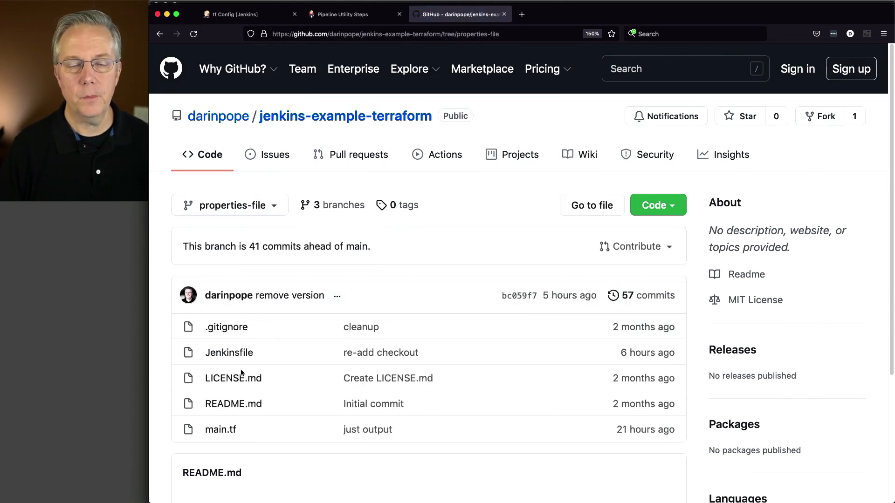
left_click(234, 13)
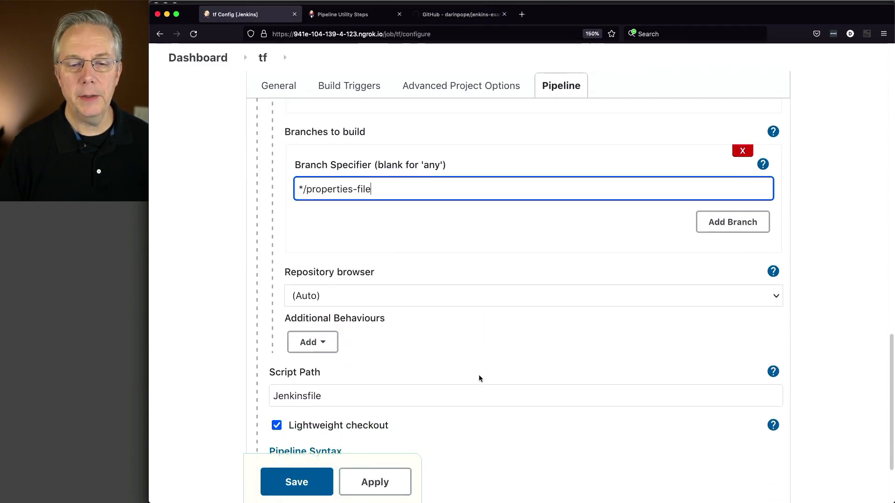
Save the tf job configuration, landing on its empty status page.
scroll("down", 3)
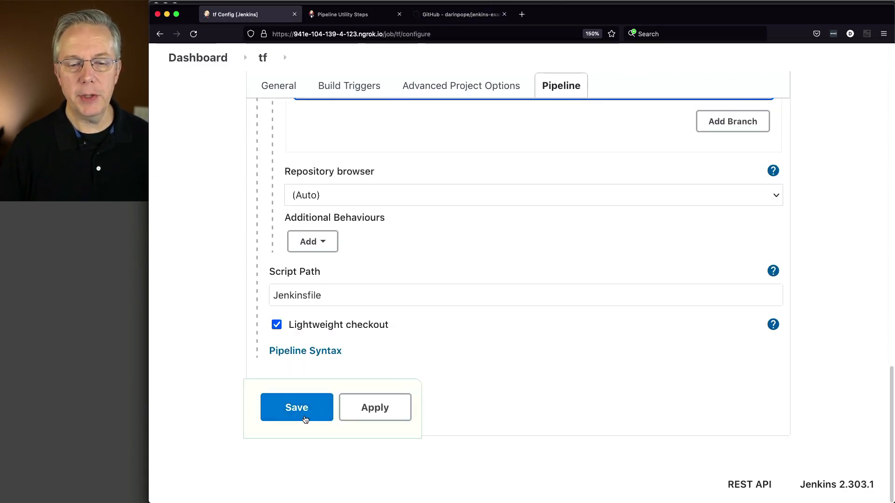
left_click(296, 407)
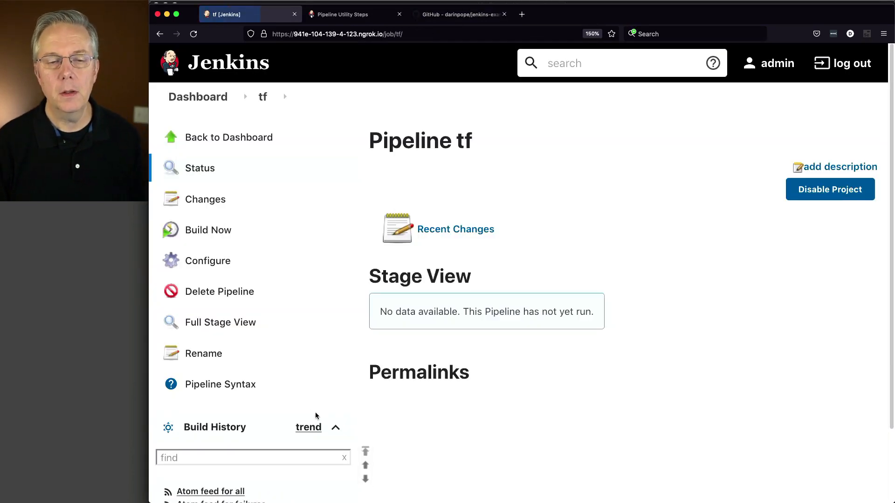
mouse_move(354, 411)
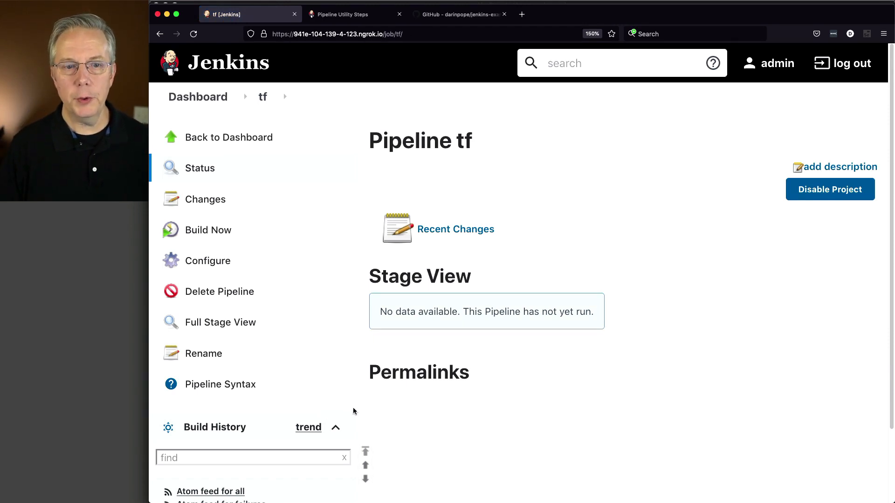
mouse_move(352, 401)
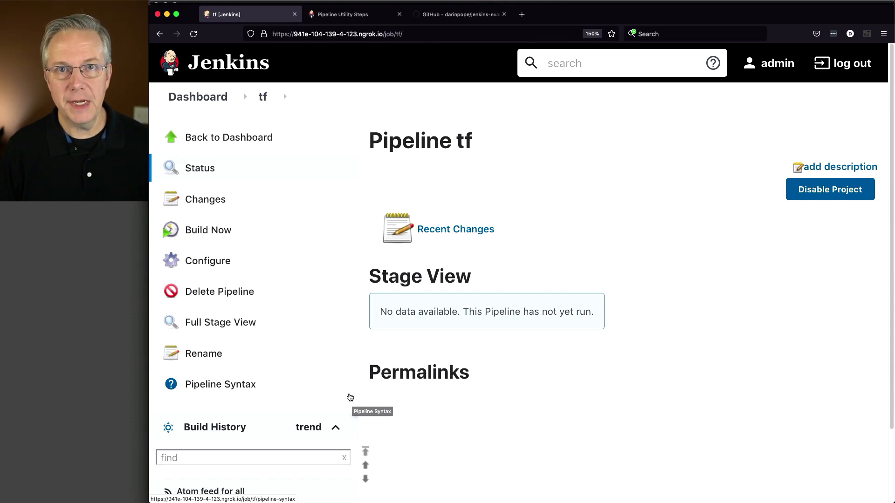
mouse_move(223, 230)
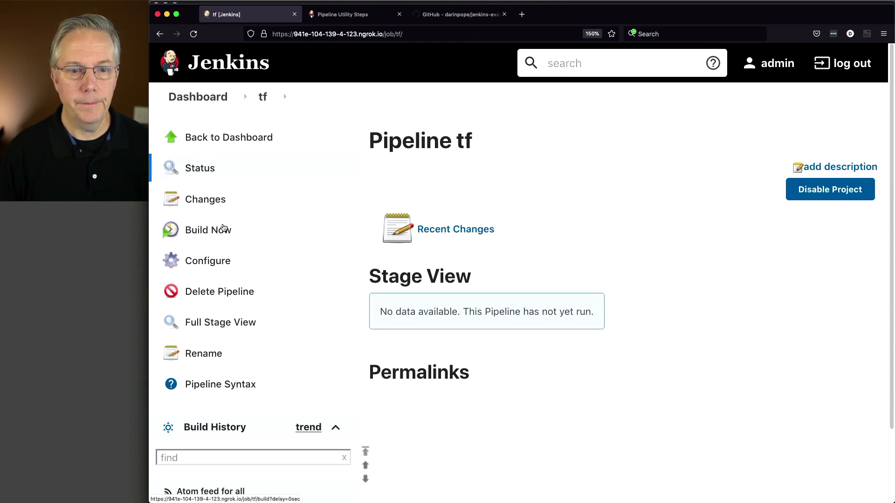
Start build #1 of the tf pipeline and scroll through the start of its console output.
left_click(209, 230)
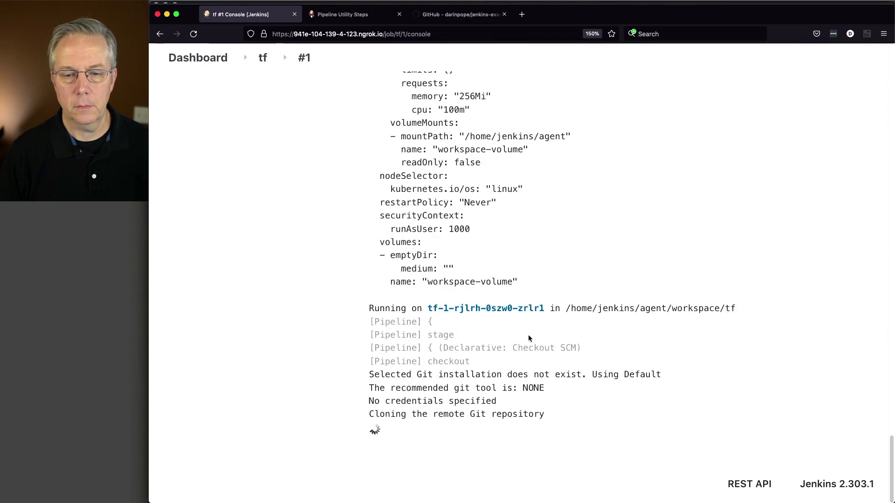
scroll("down", 3)
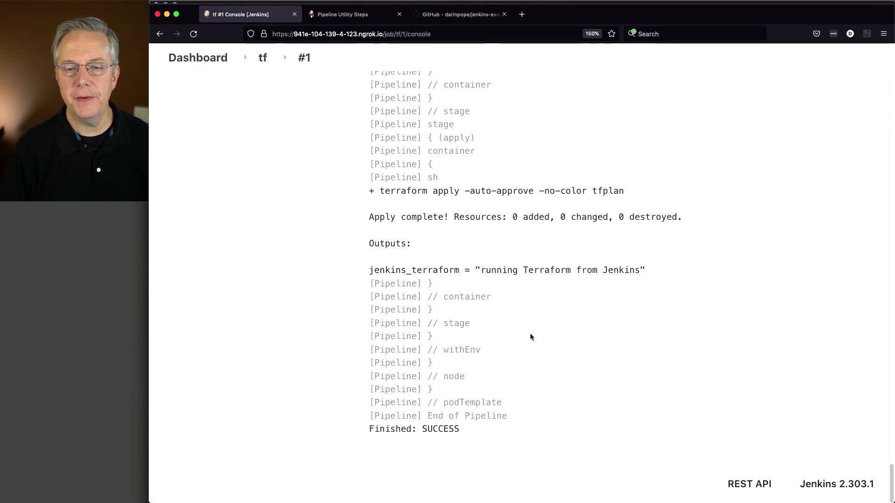
scroll("up", 3)
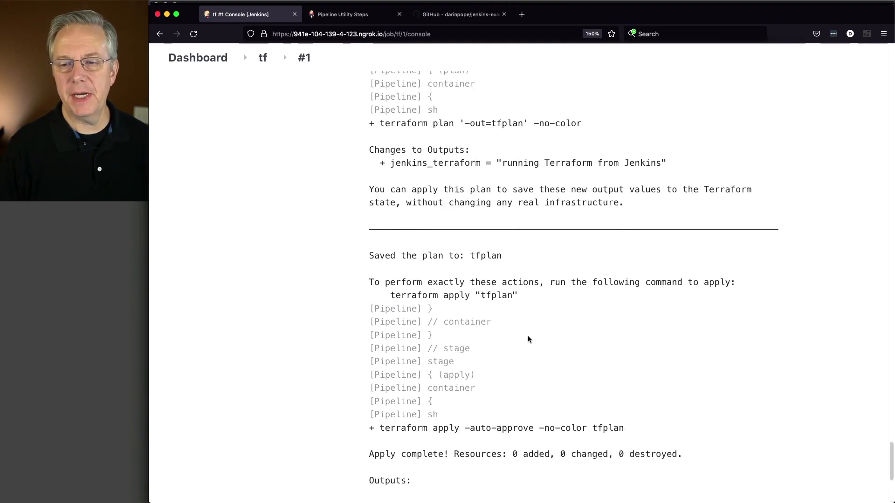
scroll("up", 3)
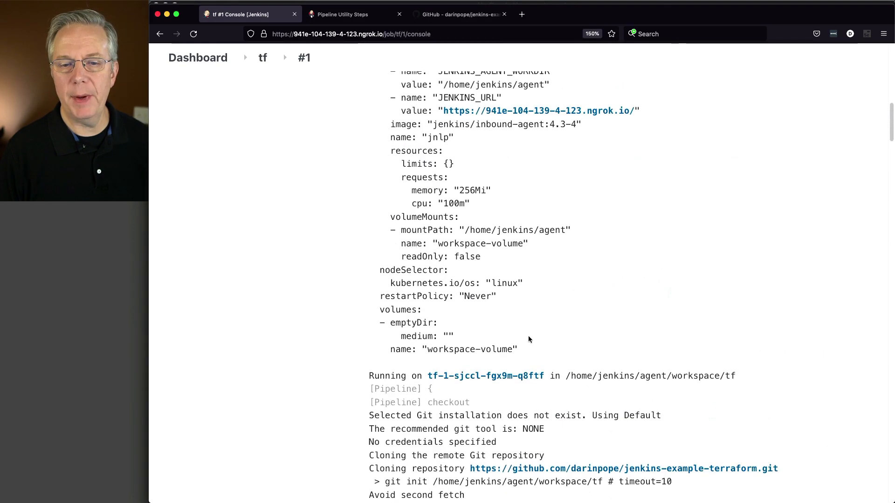
scroll("up", 3)
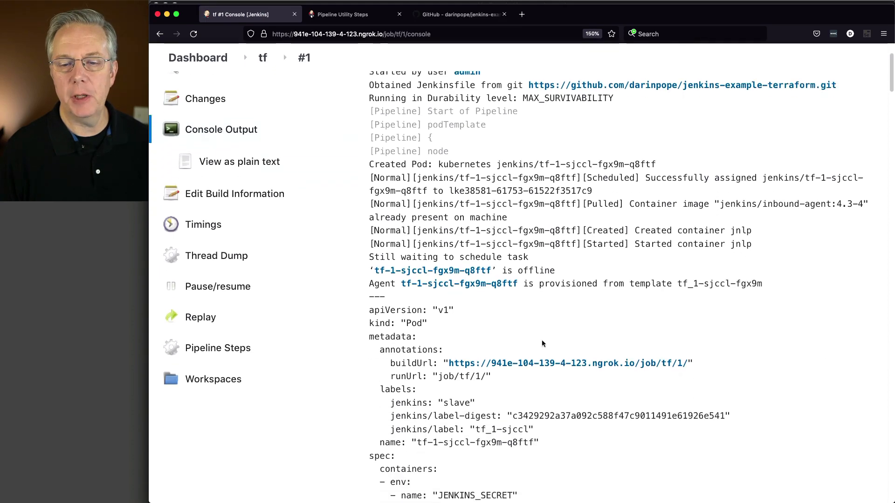
scroll("down", 3)
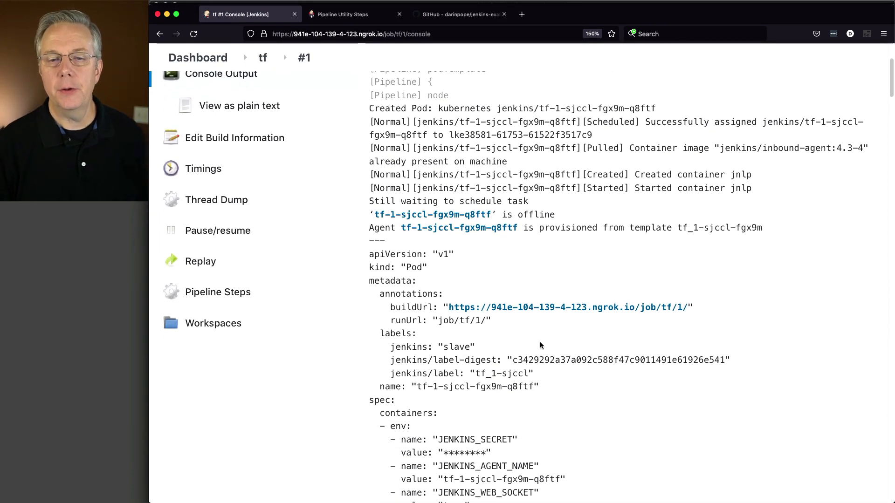
scroll("down", 3)
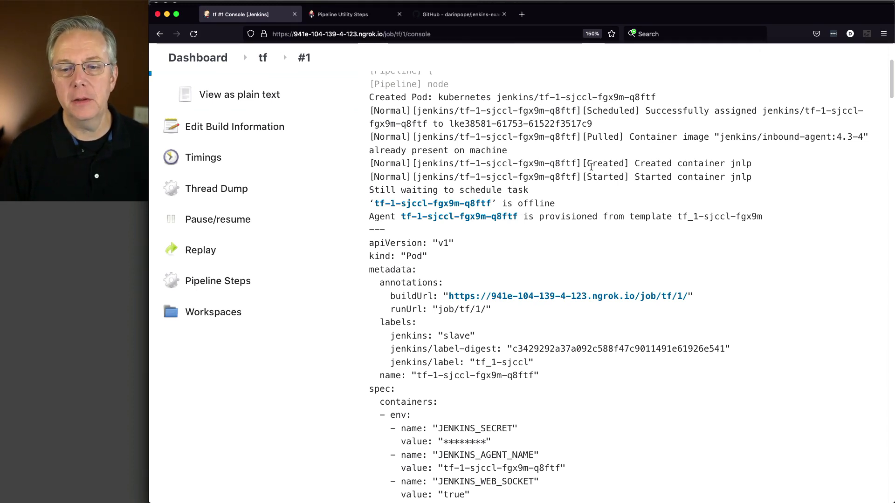
Scroll the console log down to the 'version.properties does not exist' warning.
scroll("down", 3)
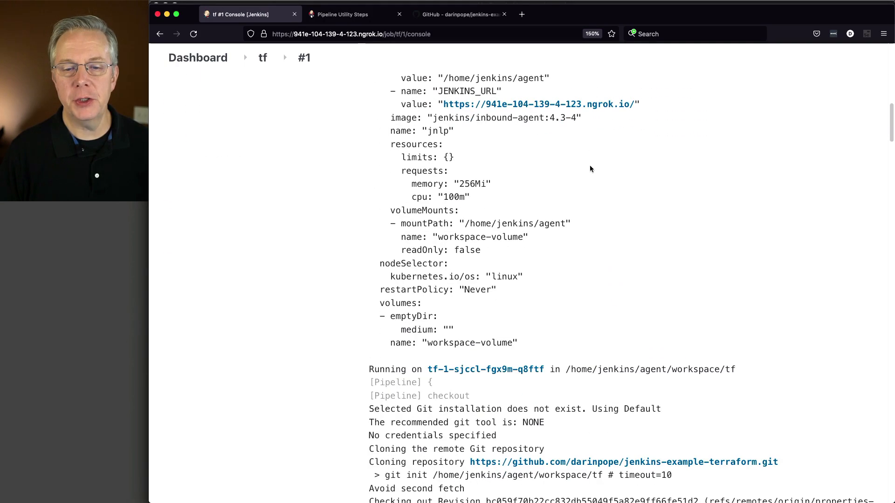
scroll("down", 3)
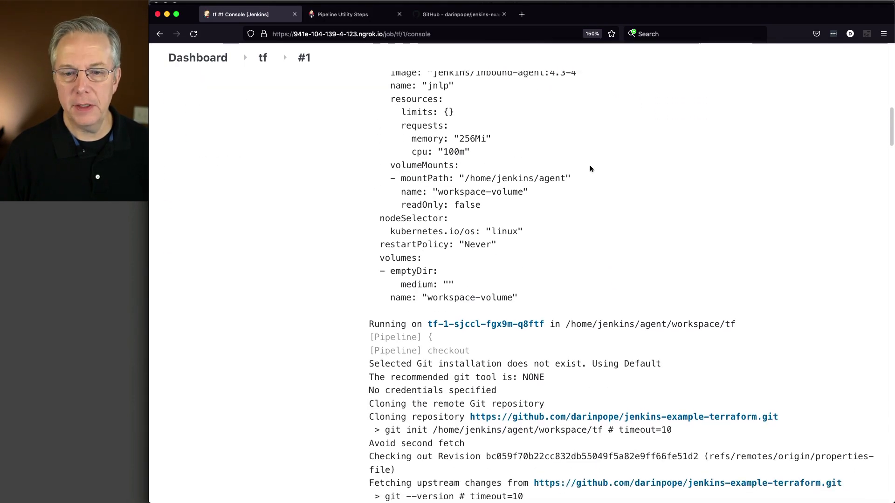
scroll("down", 3)
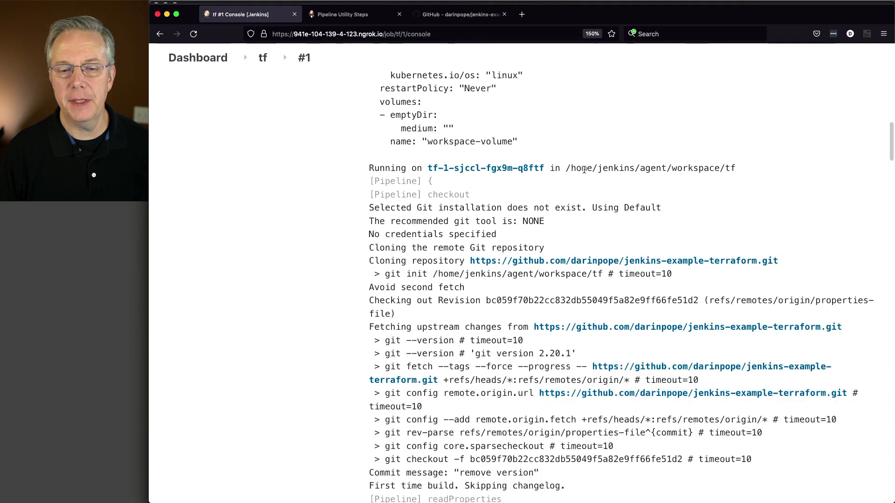
scroll("down", 3)
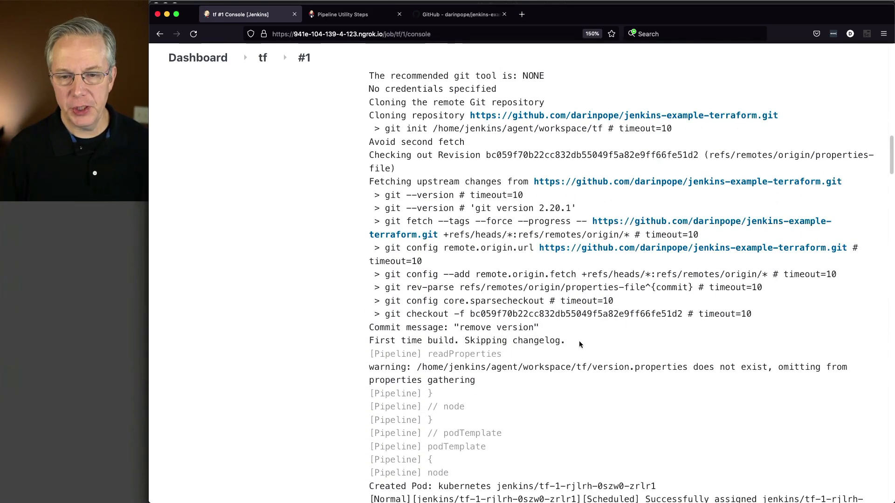
scroll("down", 3)
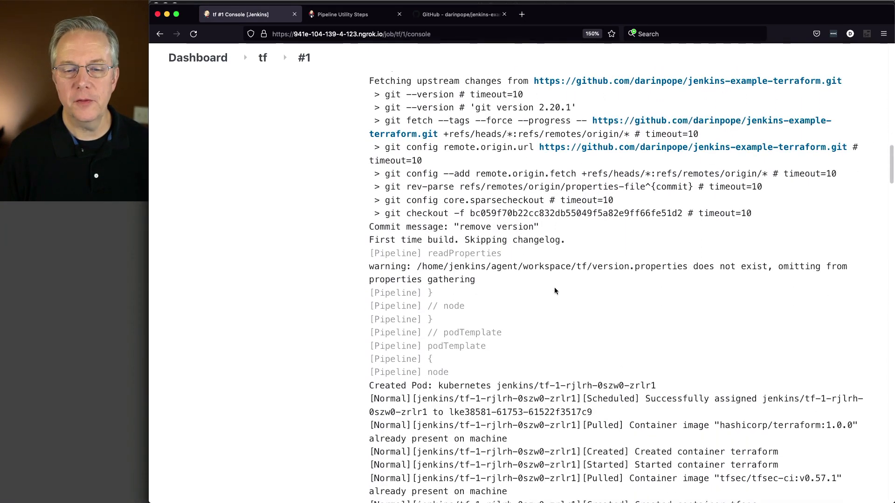
scroll("down", 3)
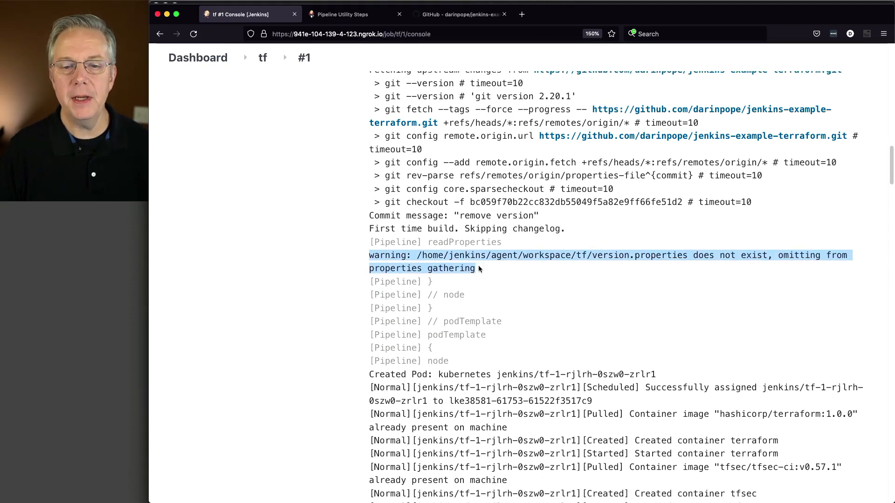
mouse_move(482, 264)
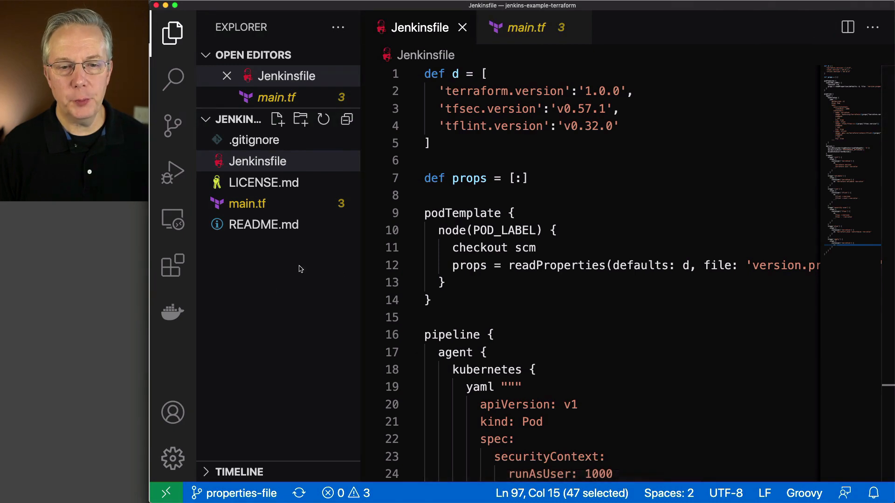
mouse_move(263, 256)
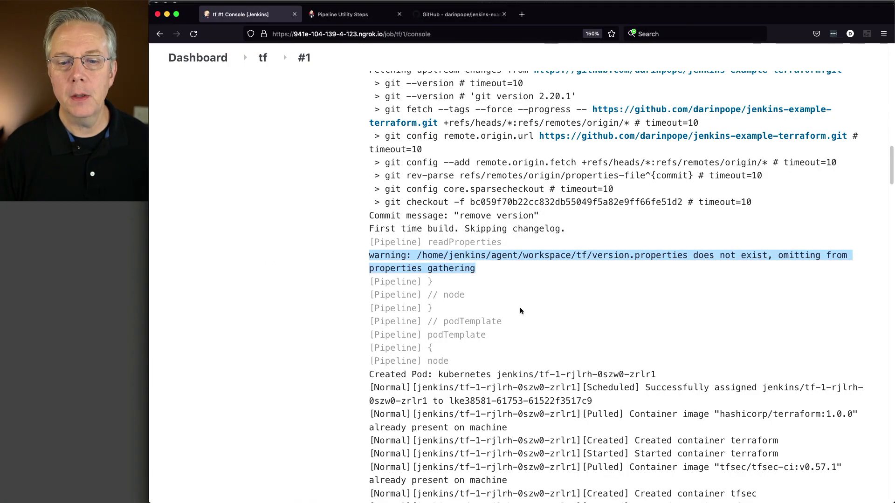
Scroll build #1's log confirming Terraform 1.0.0, tfsec v0.57.1 and TFLint 0.32.0 were used.
scroll("down", 3)
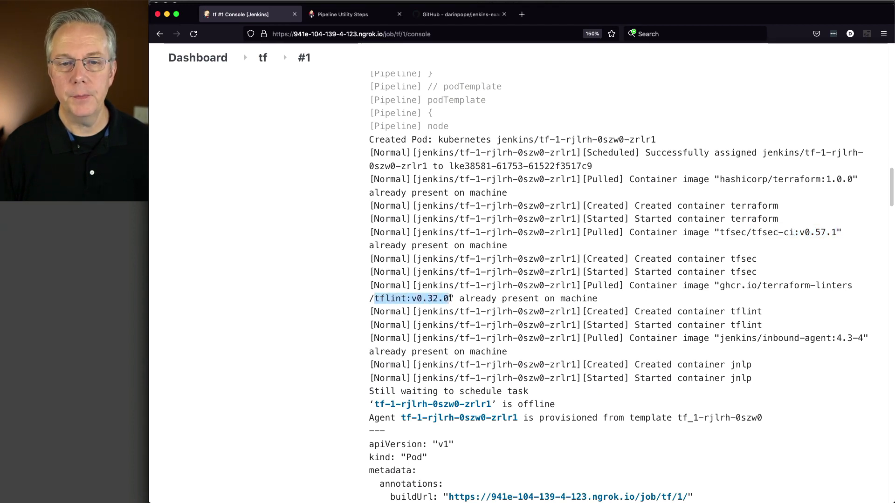
mouse_move(486, 284)
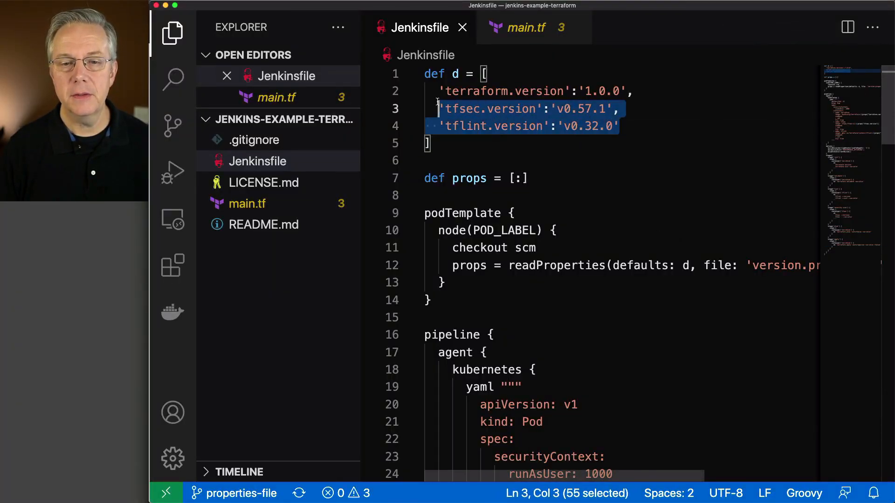
scroll("down", 3)
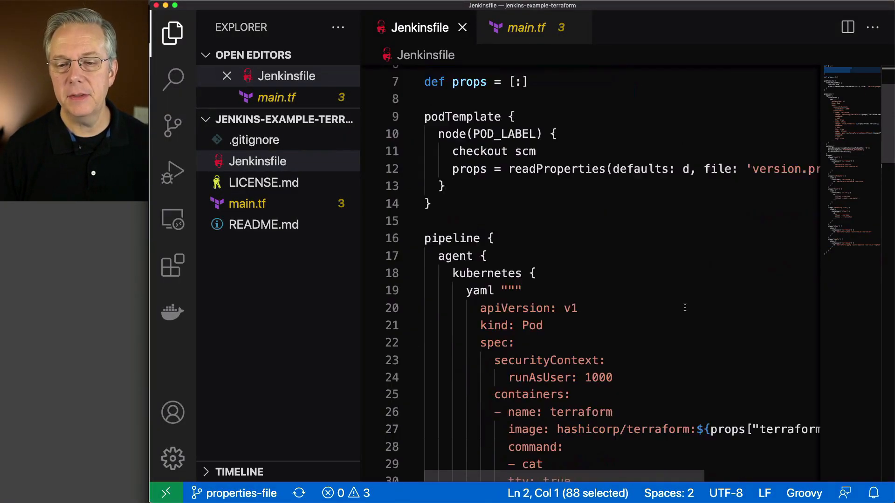
scroll("down", 3)
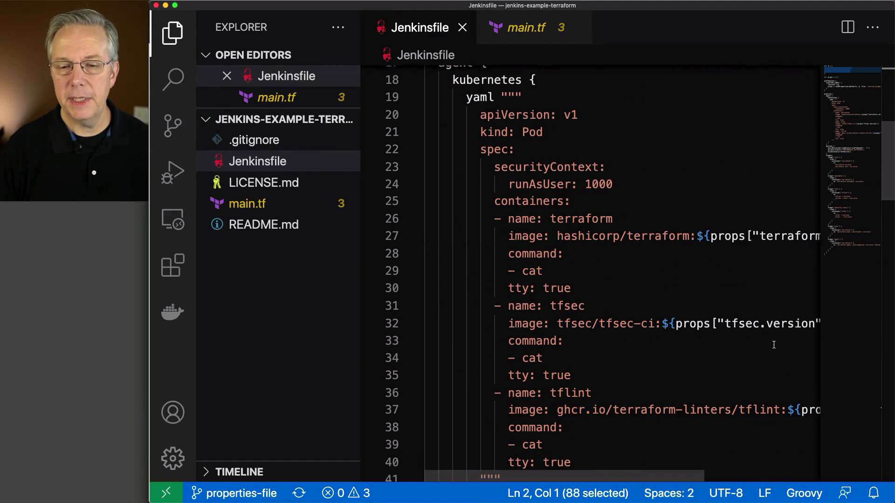
mouse_move(619, 347)
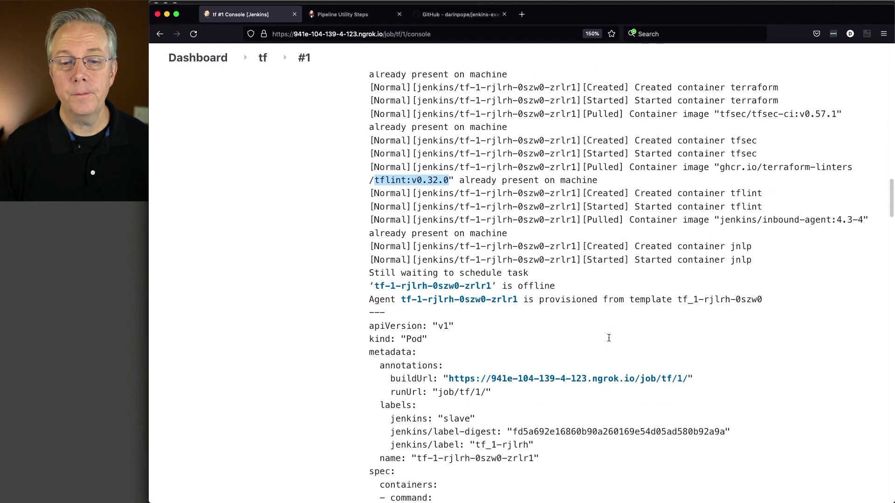
scroll("down", 3)
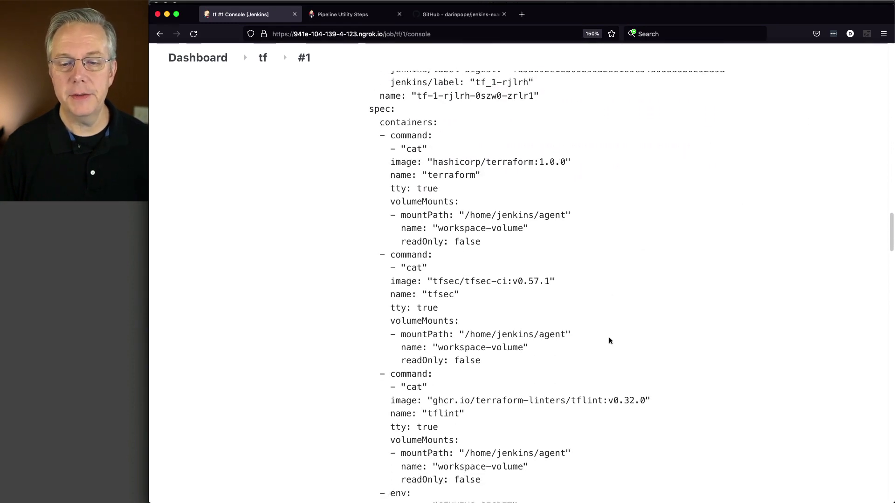
scroll("down", 3)
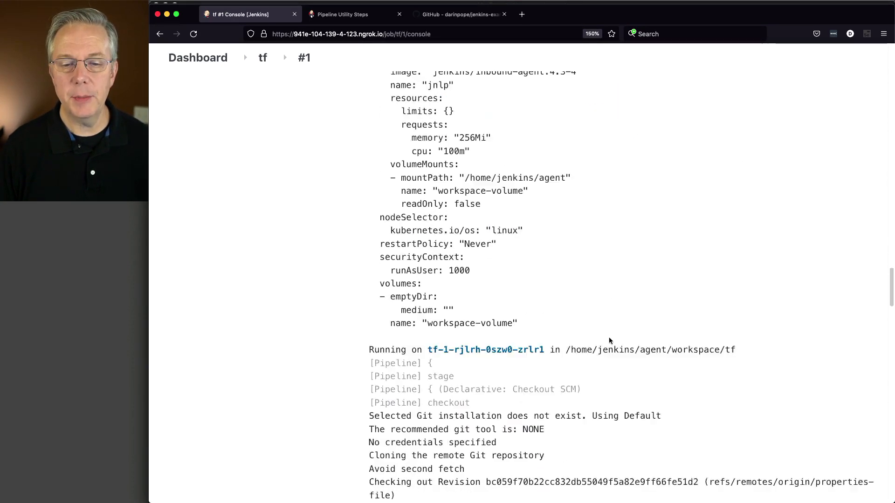
scroll("down", 3)
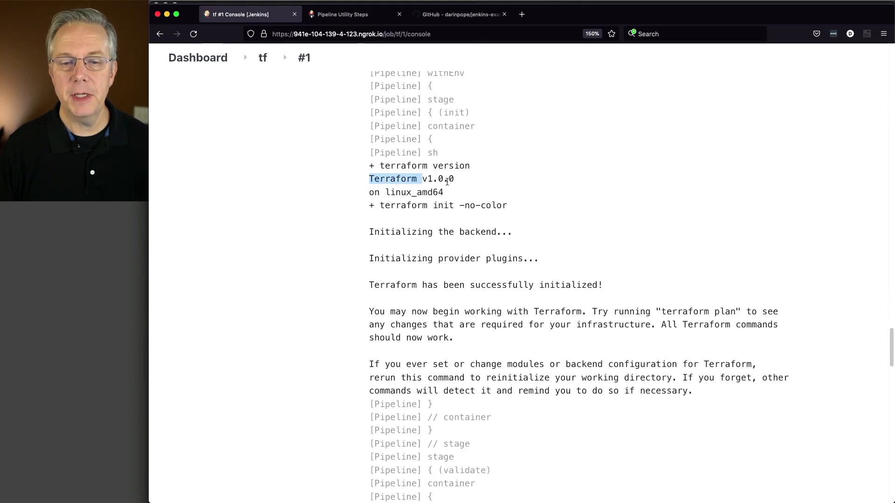
scroll("down", 3)
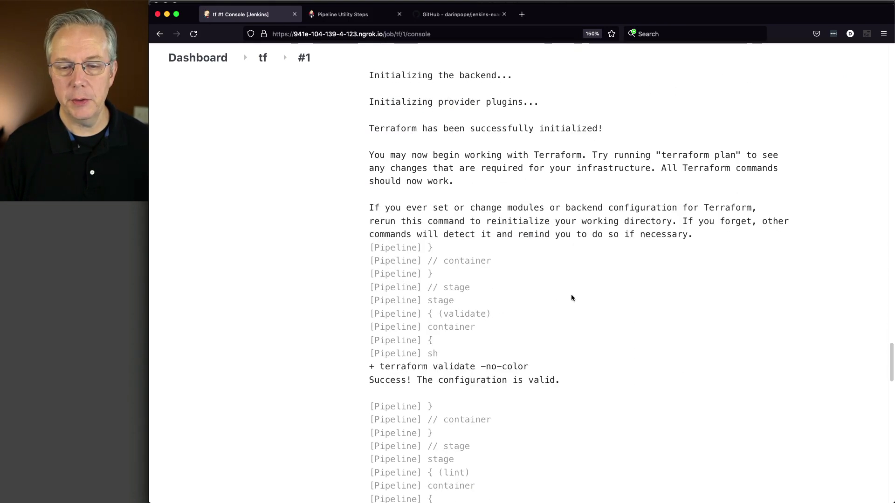
scroll("down", 3)
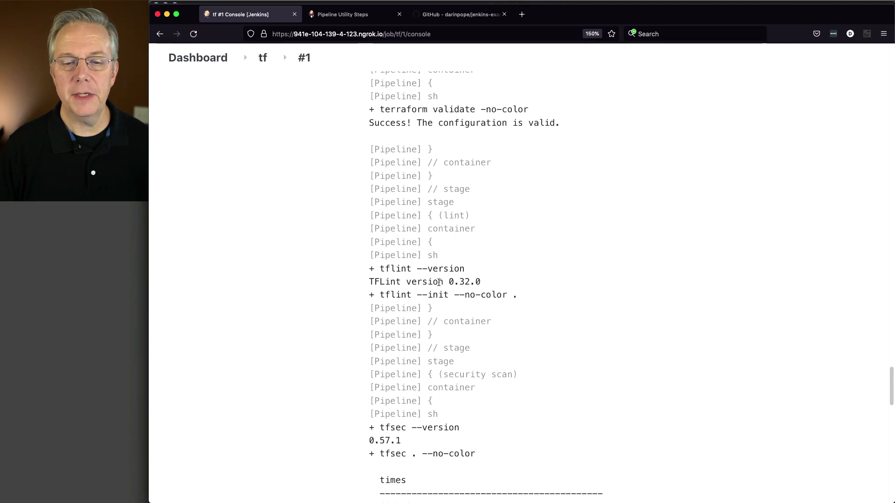
double_click(465, 281)
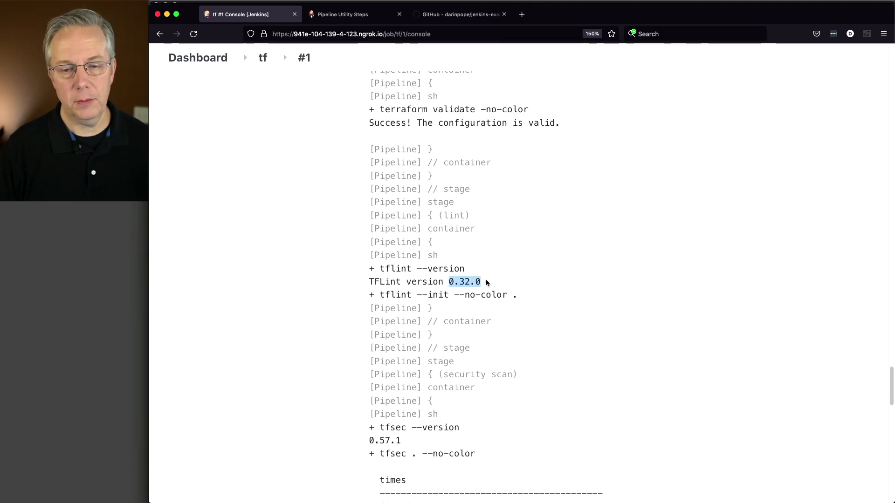
scroll("down", 3)
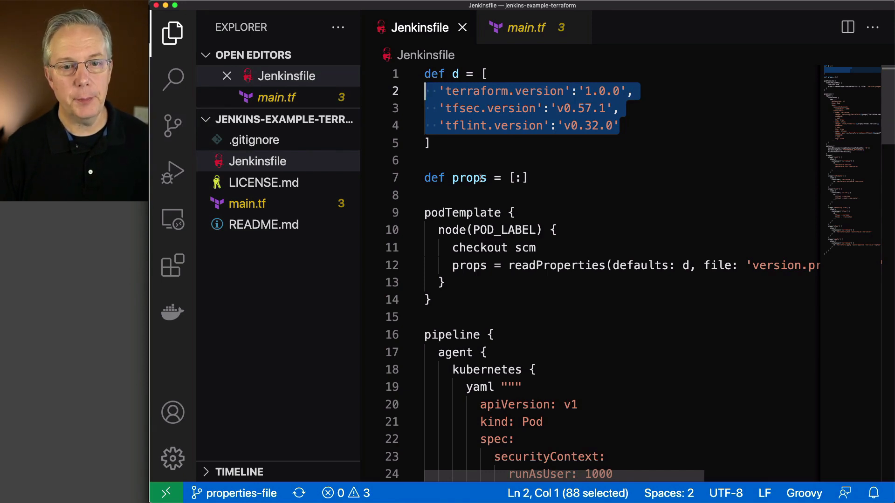
Create and save version.properties with terraform 1.0.7, tfsec v0.58.11 and tflint v0.32.1.
left_click(278, 119)
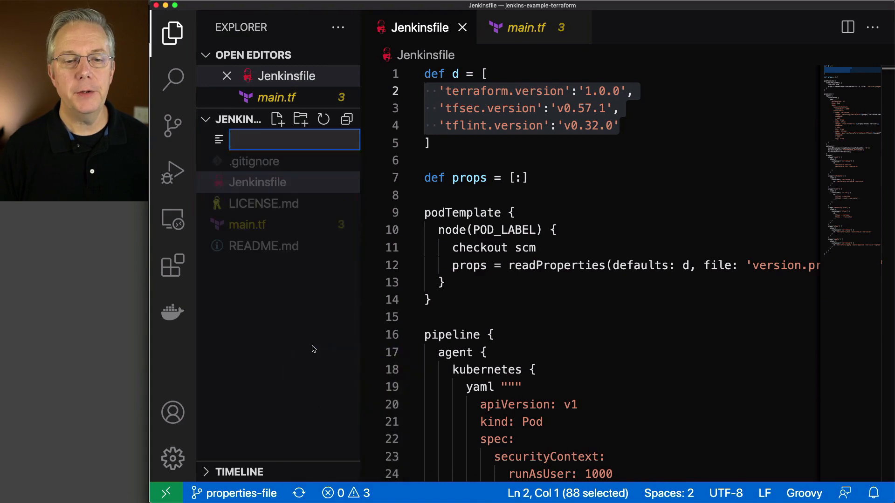
type("version")
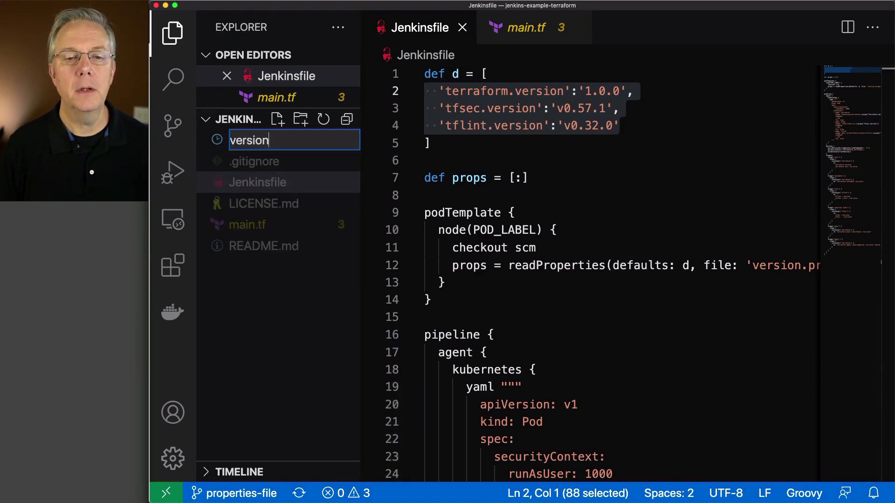
type(".properties")
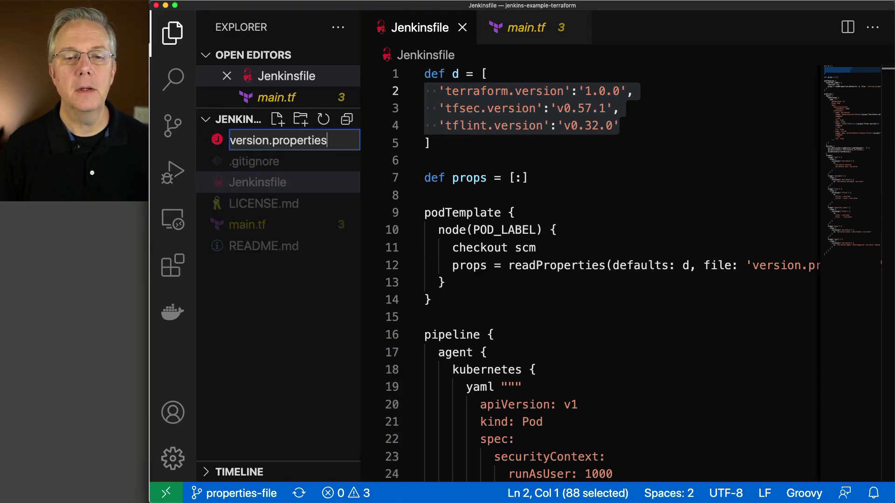
key("Return")
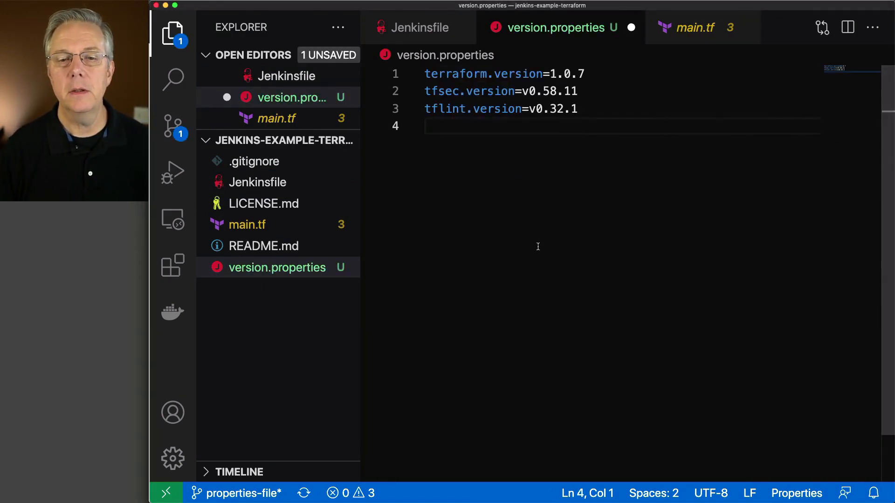
key("Backspace")
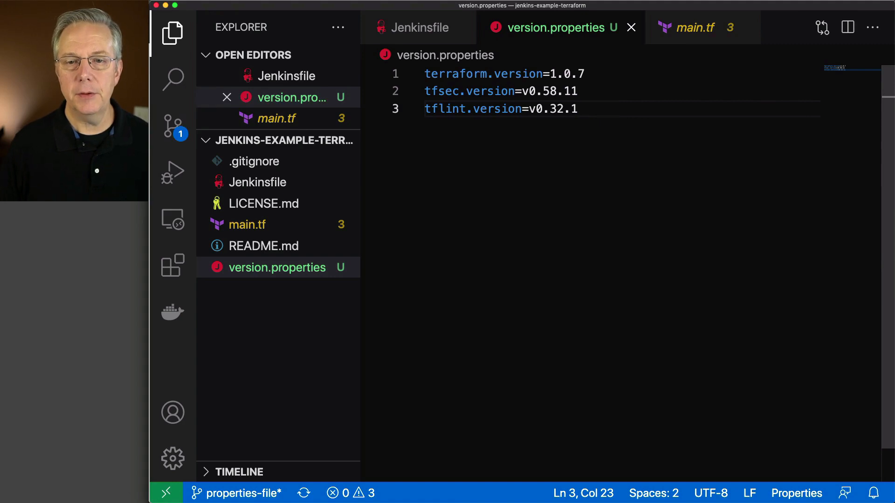
Compare version.properties against the Jenkinsfile's defaults map by switching between the two tabs.
left_click(418, 28)
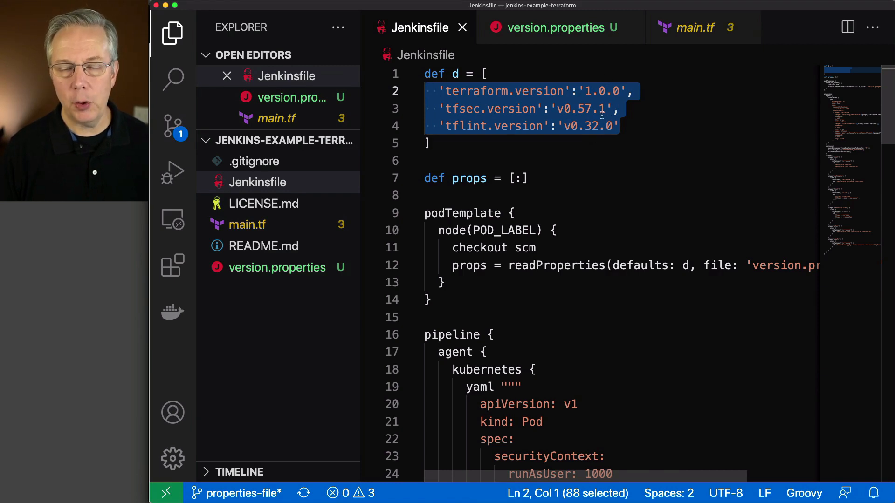
mouse_move(451, 125)
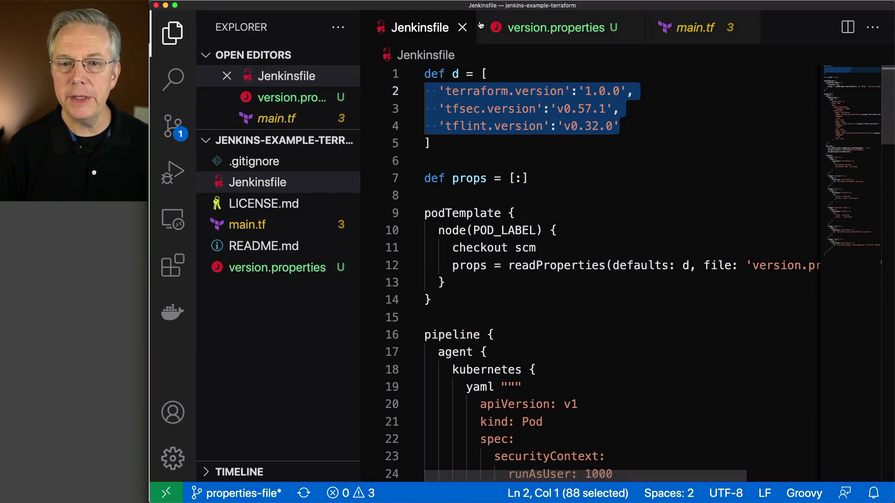
left_click(558, 27)
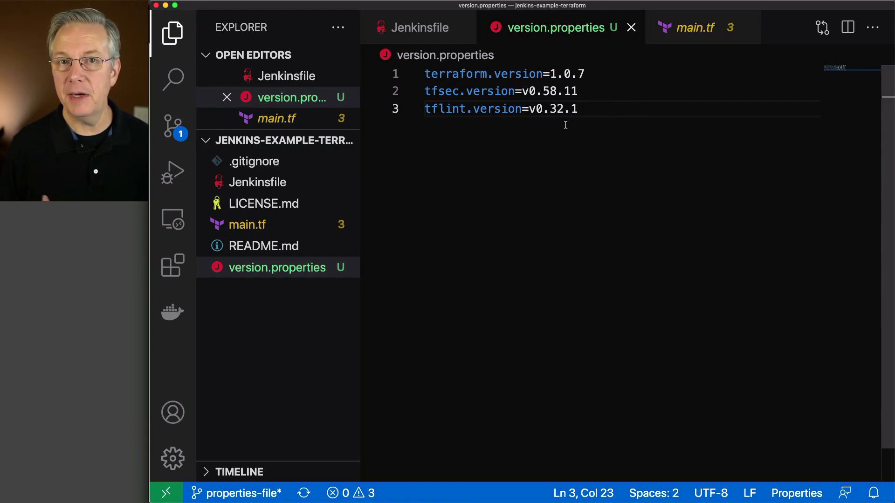
left_click(418, 27)
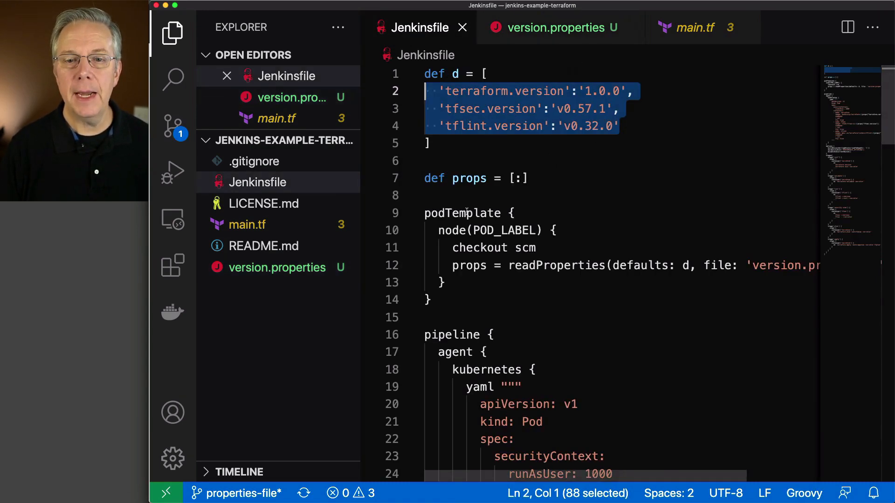
mouse_move(557, 27)
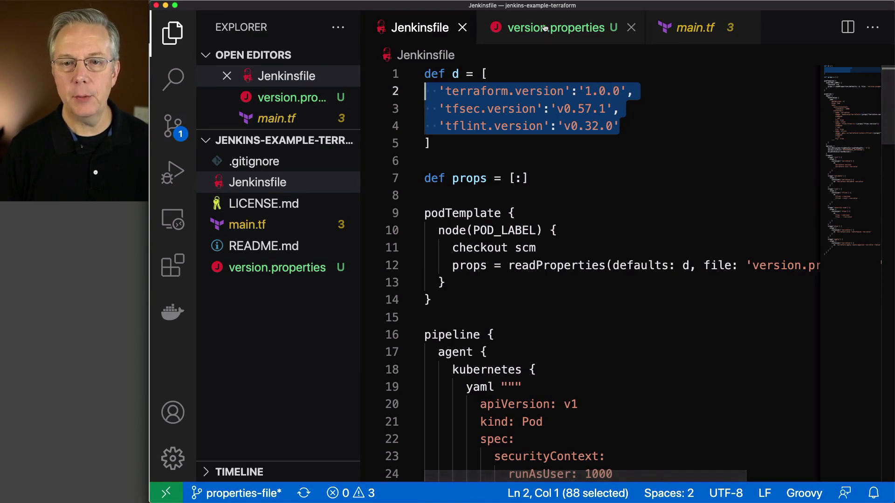
left_click(557, 27)
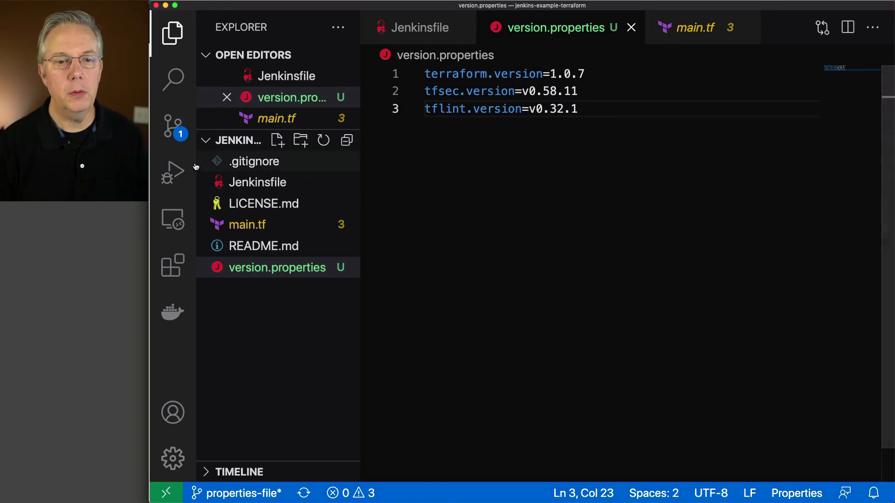
Commit version.properties with the message 'add versions' on the properties-file branch.
left_click(172, 125)
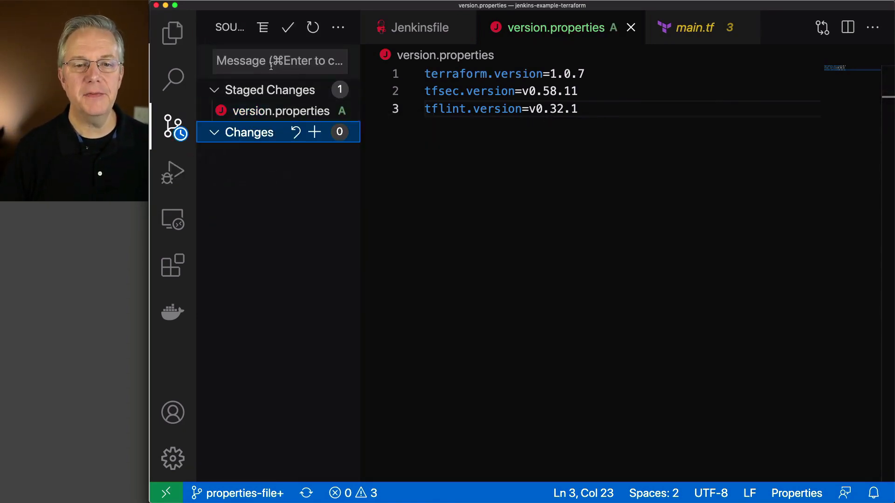
type("add versions")
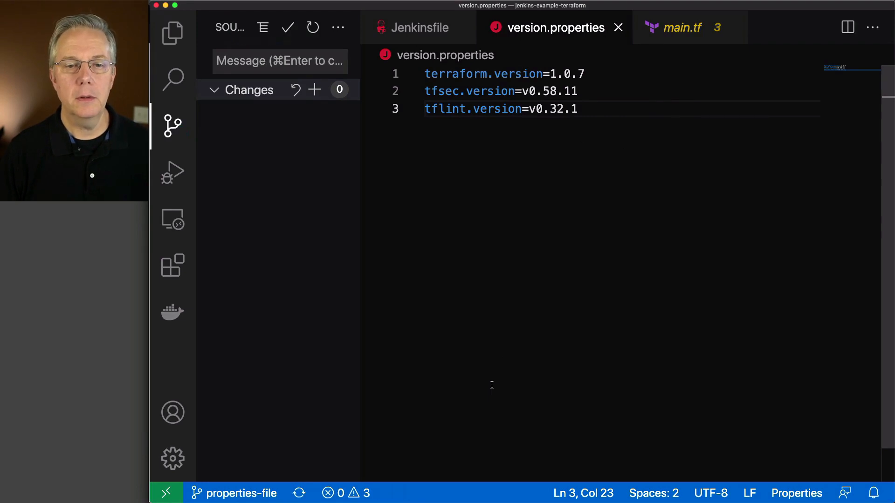
mouse_move(493, 388)
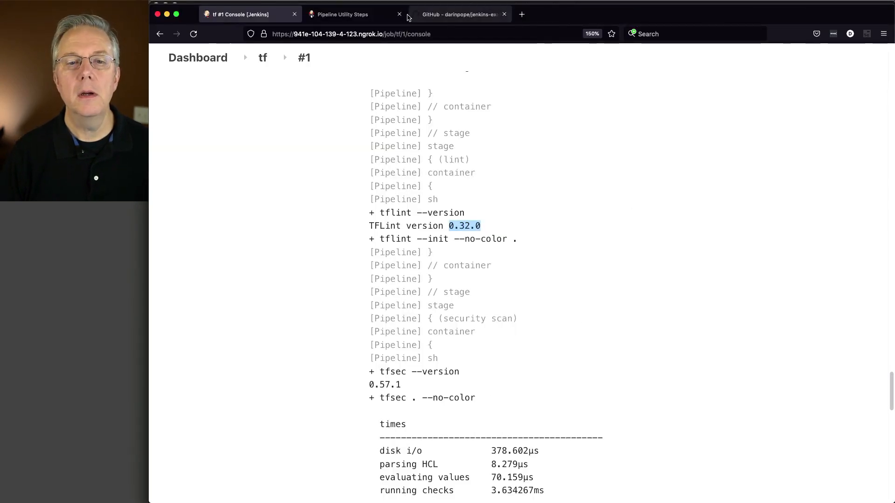
Confirm version.properties with terraform 1.0.7, tfsec v0.58.11, tflint v0.32.1 appears on GitHub, then return to Jenkins.
left_click(458, 14)
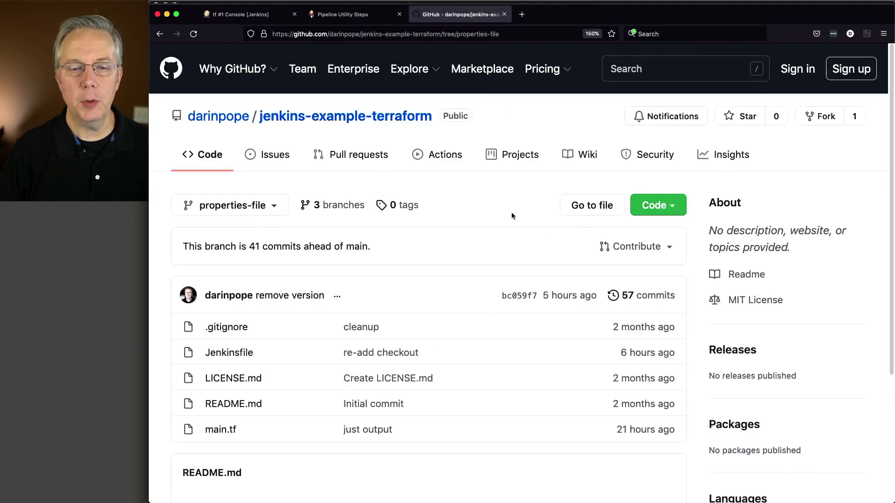
left_click(193, 34)
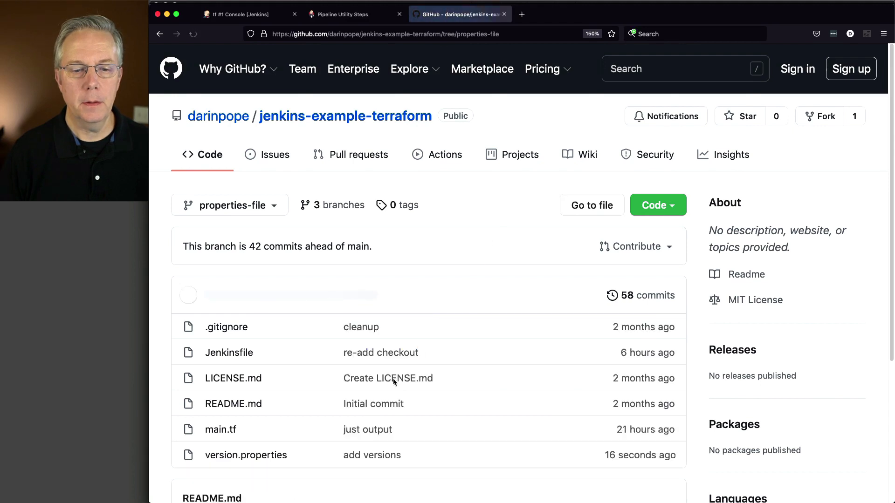
left_click(246, 455)
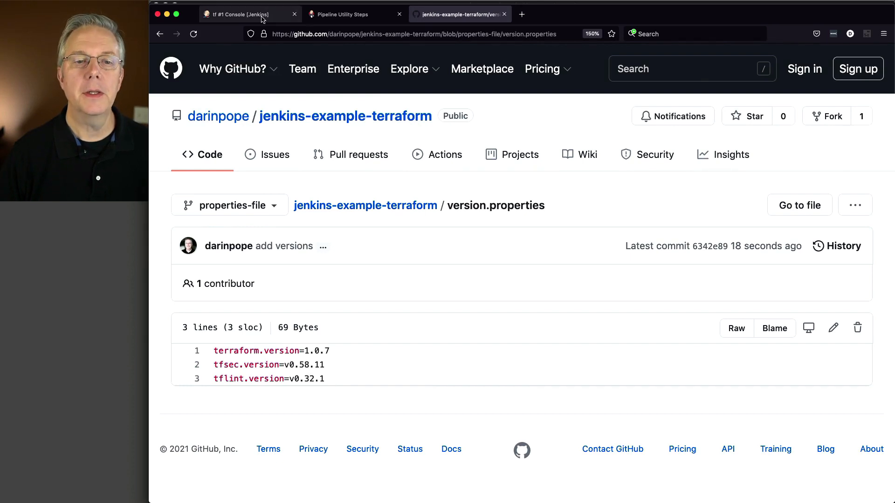
left_click(246, 14)
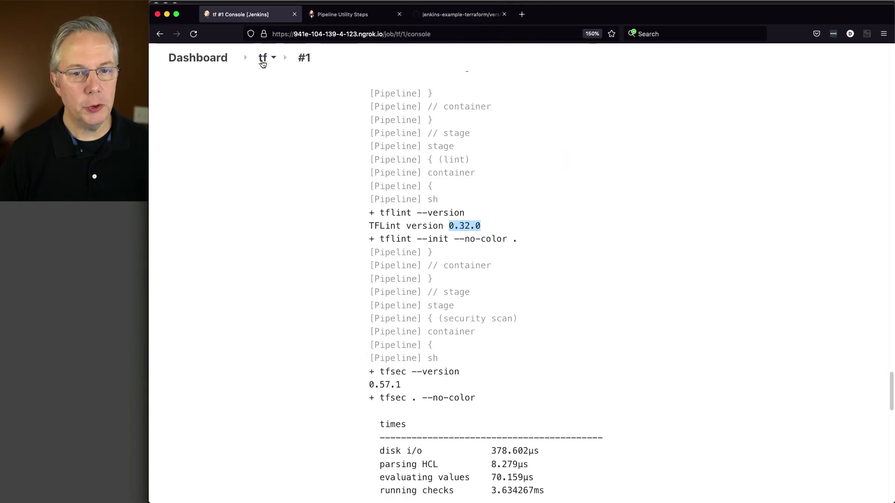
Launch build #2 of the tf pipeline from its overview page.
left_click(262, 57)
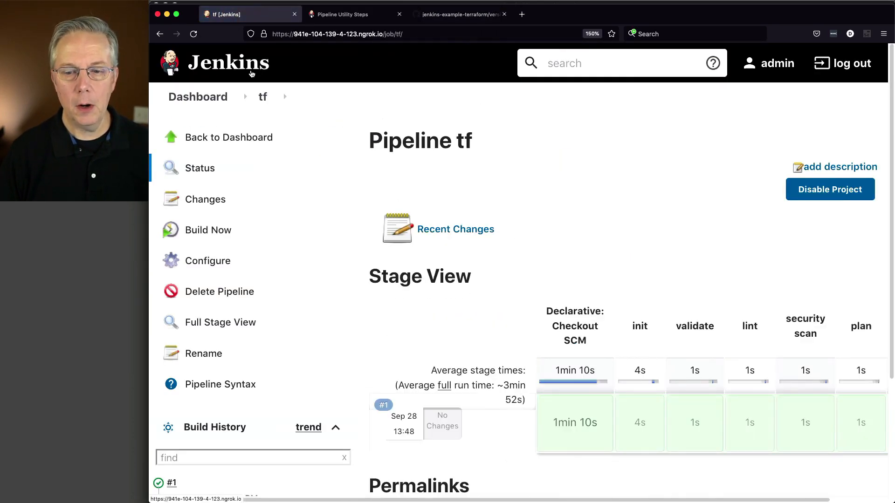
mouse_move(208, 230)
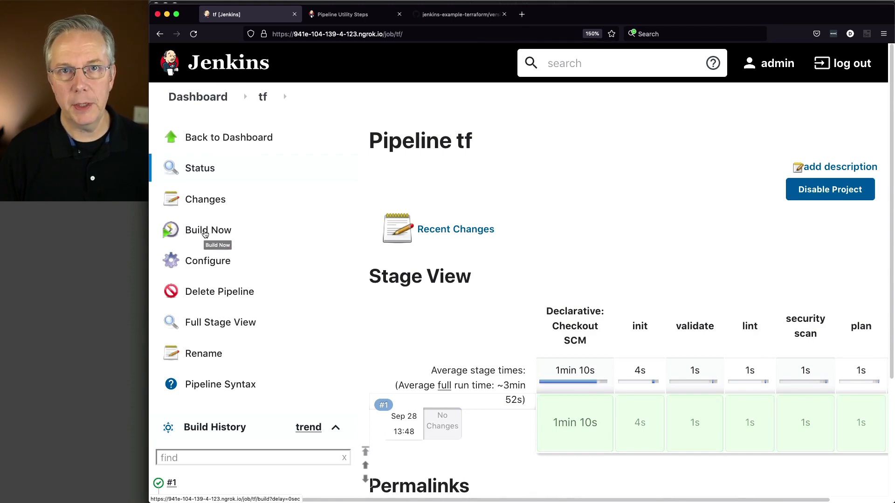
left_click(208, 229)
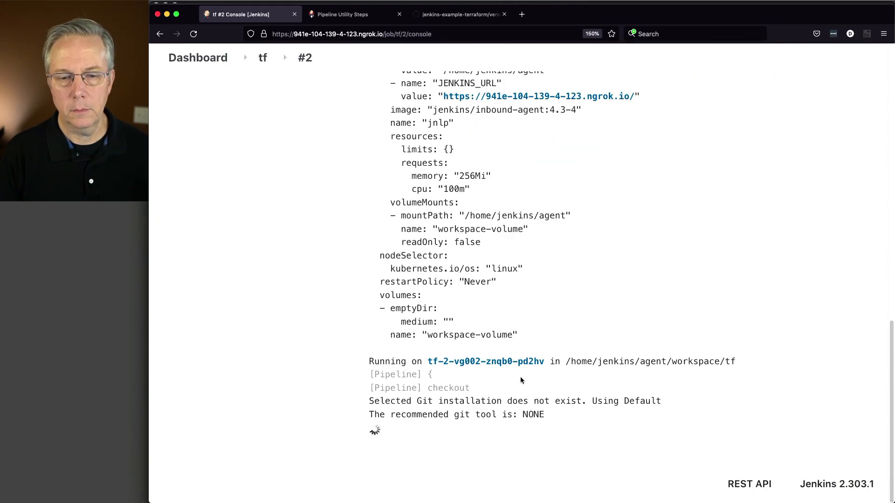
Scroll the build #2 console to verify checkout of 'add versions', readProperties, and the pod pulling terraform 1.0.7, tfsec v0.58.11, tflint v0.32.1.
scroll("down", 3)
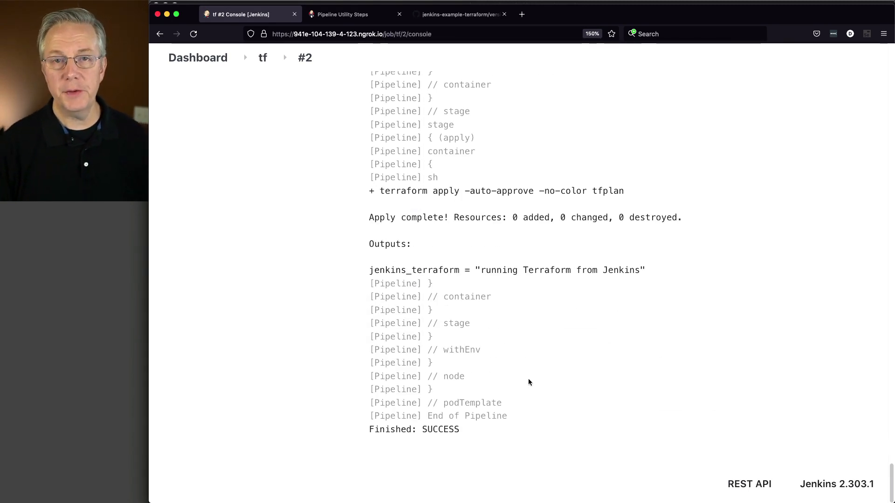
scroll("up", 3)
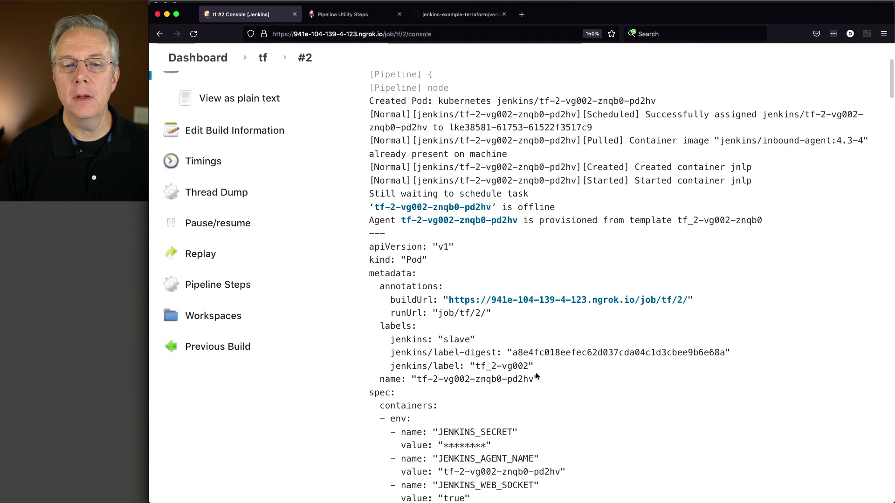
scroll("up", 3)
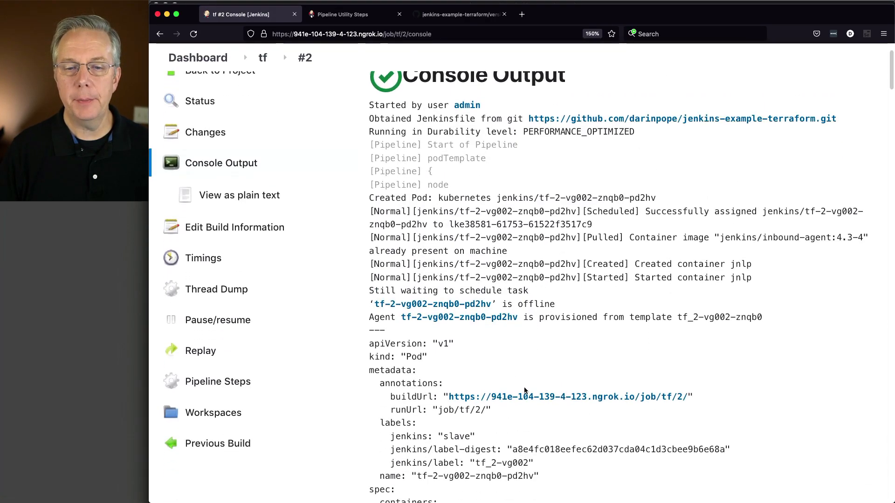
mouse_move(577, 301)
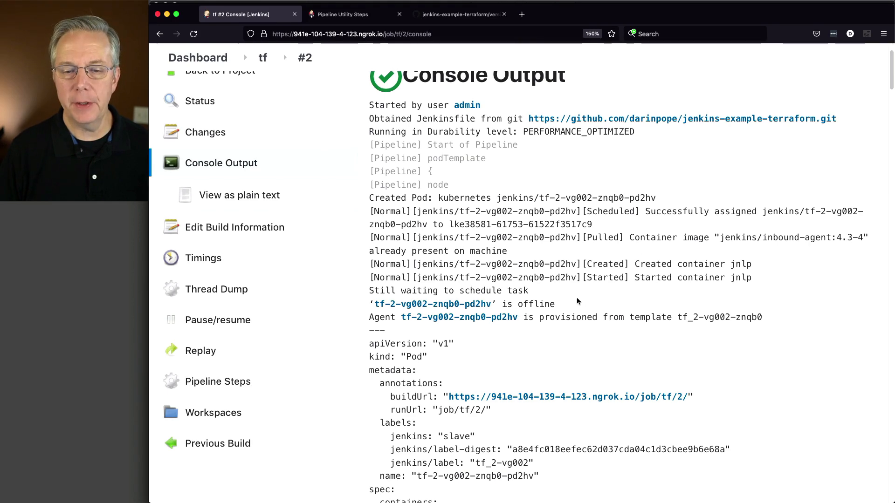
scroll("down", 3)
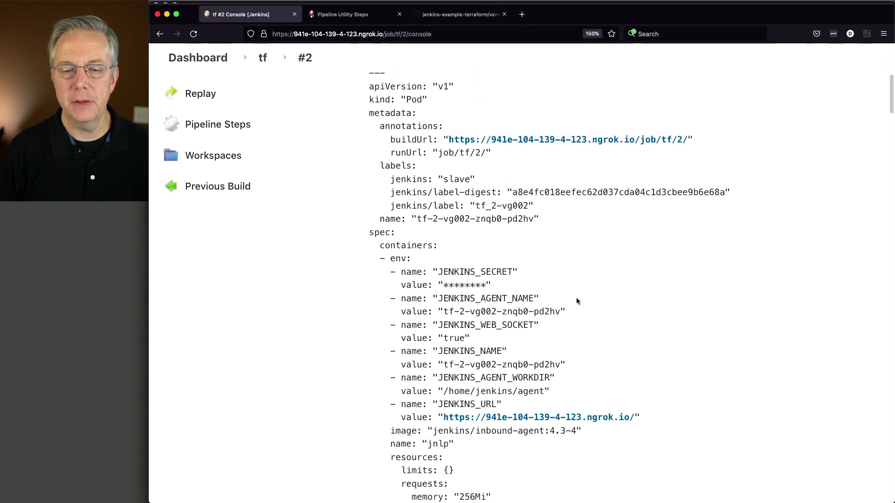
scroll("down", 3)
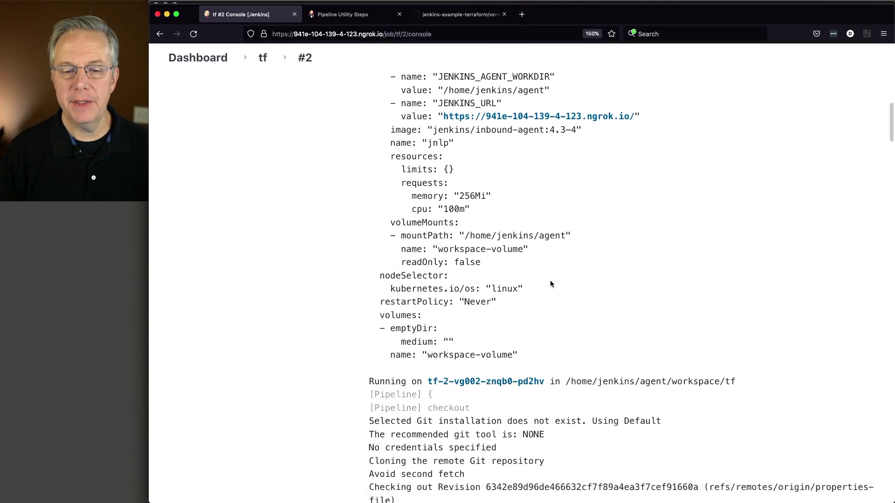
scroll("down", 3)
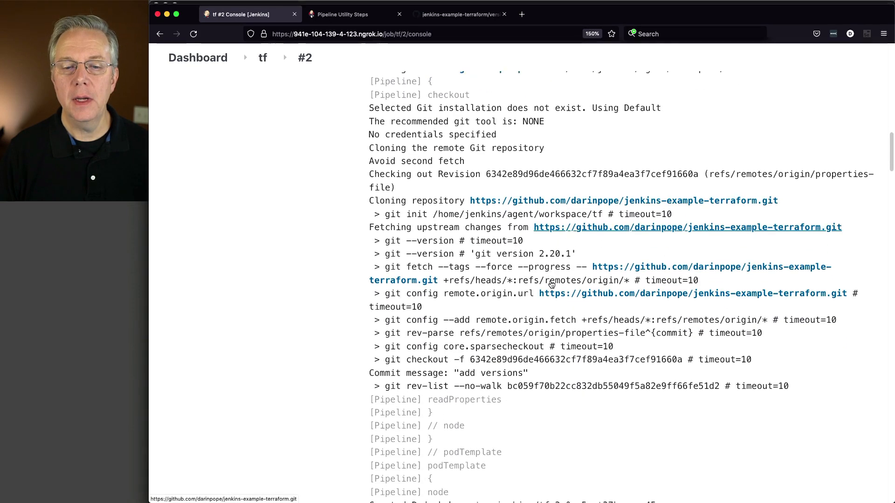
scroll("down", 3)
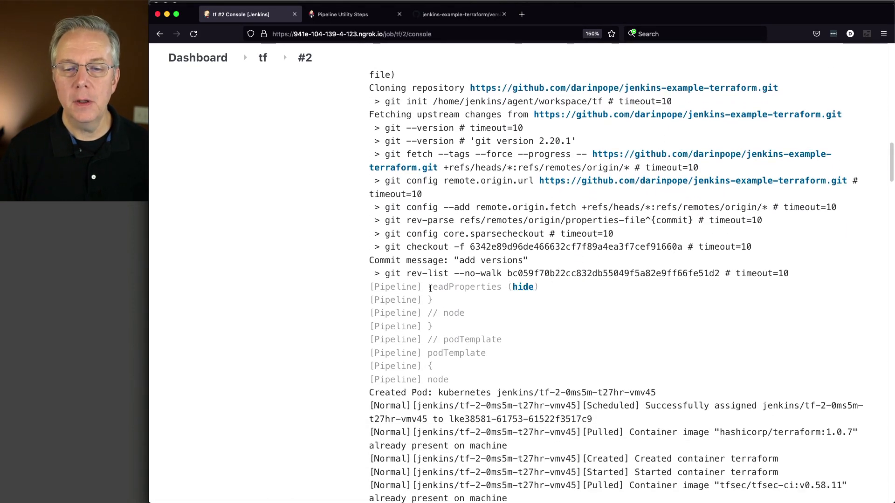
mouse_move(492, 290)
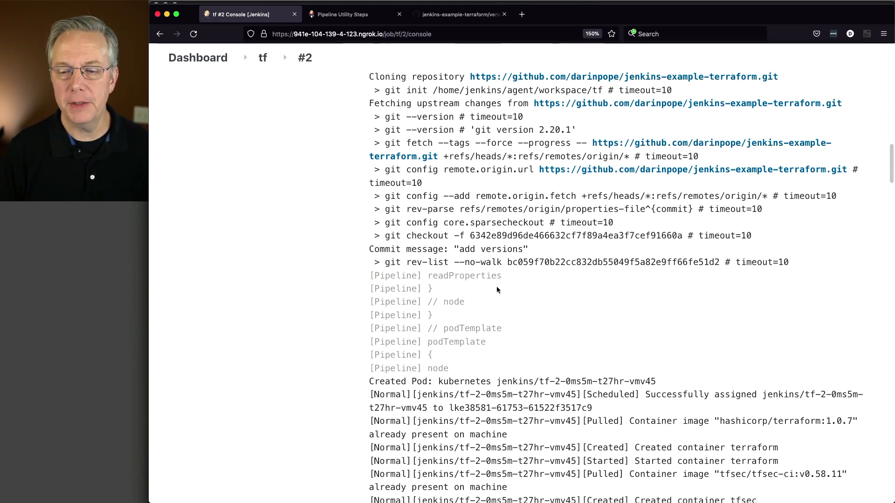
scroll("down", 3)
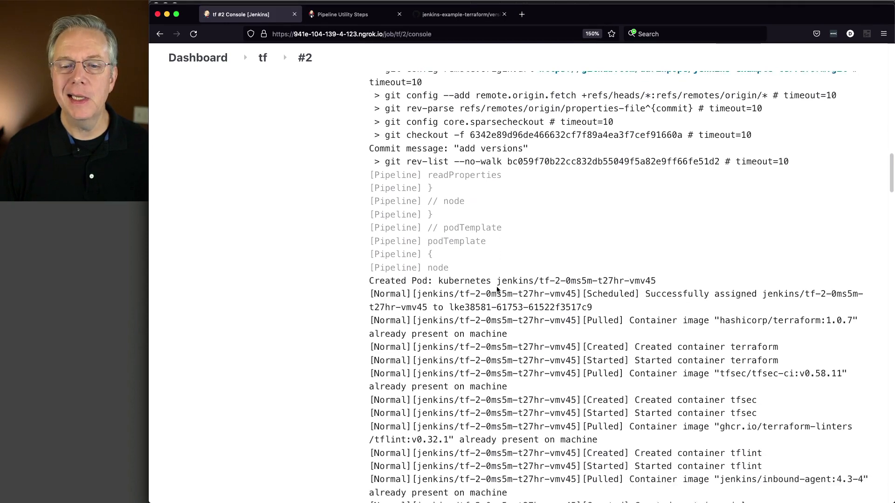
scroll("down", 3)
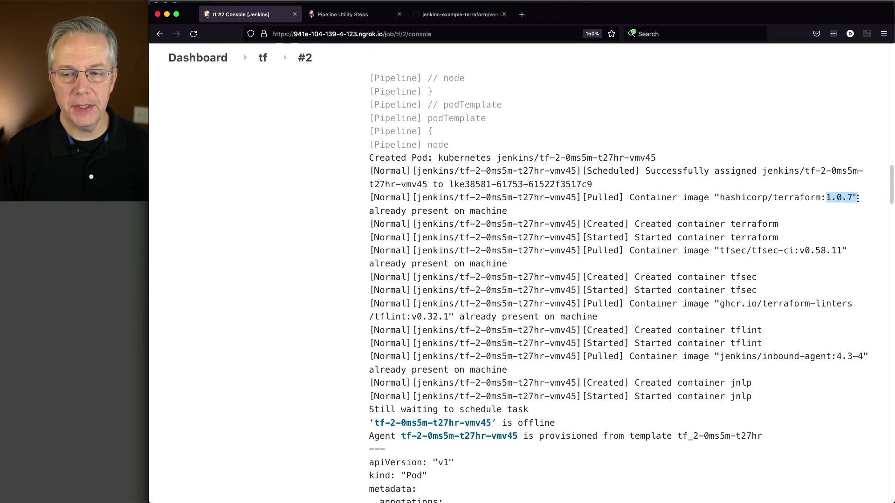
mouse_move(816, 252)
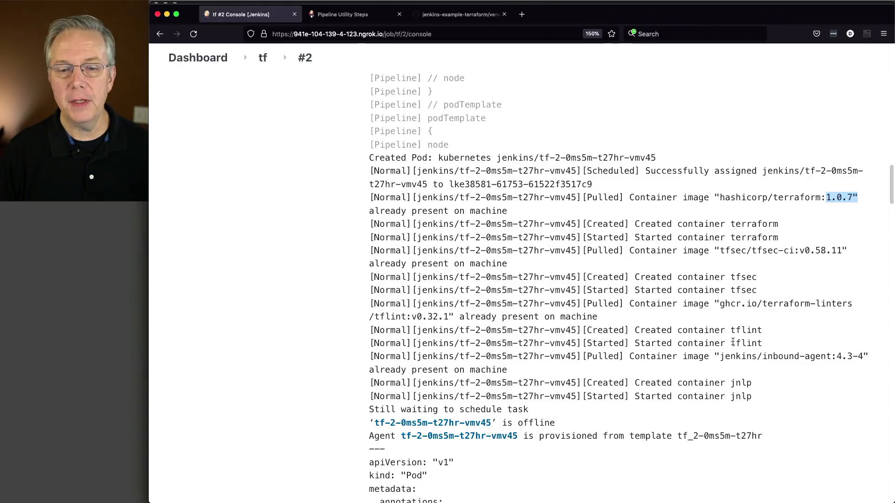
scroll("down", 3)
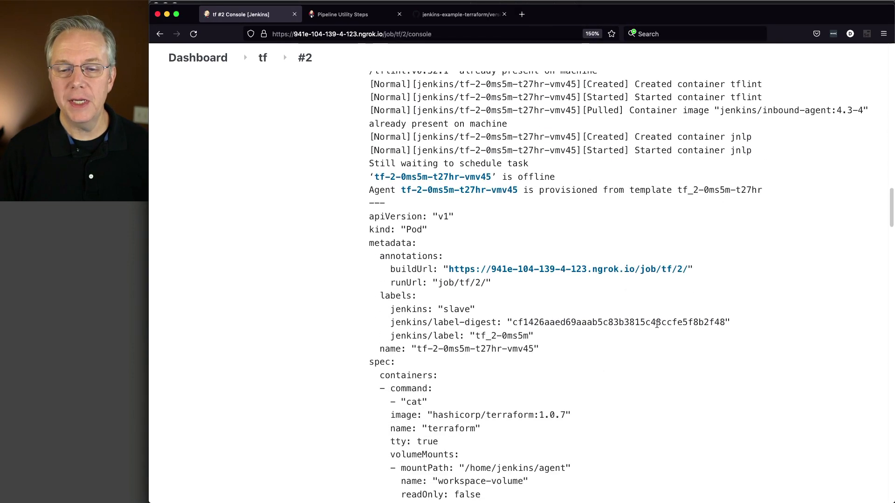
scroll("down", 3)
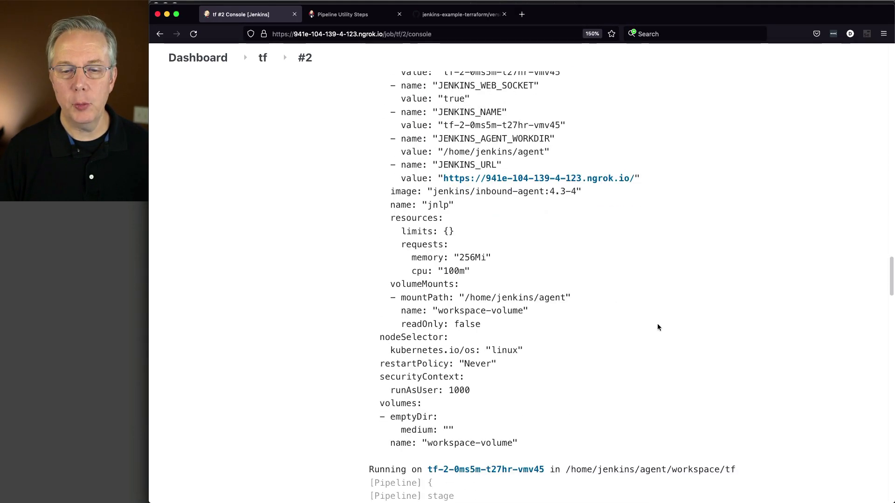
scroll("down", 3)
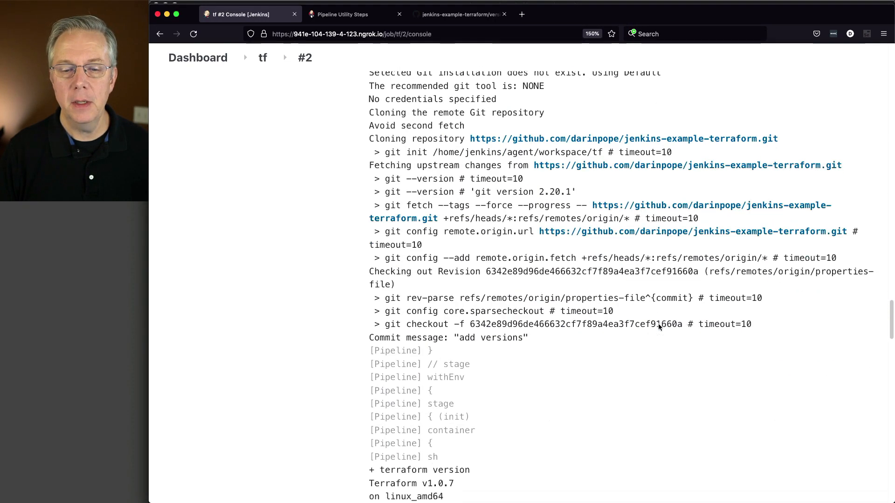
scroll("down", 3)
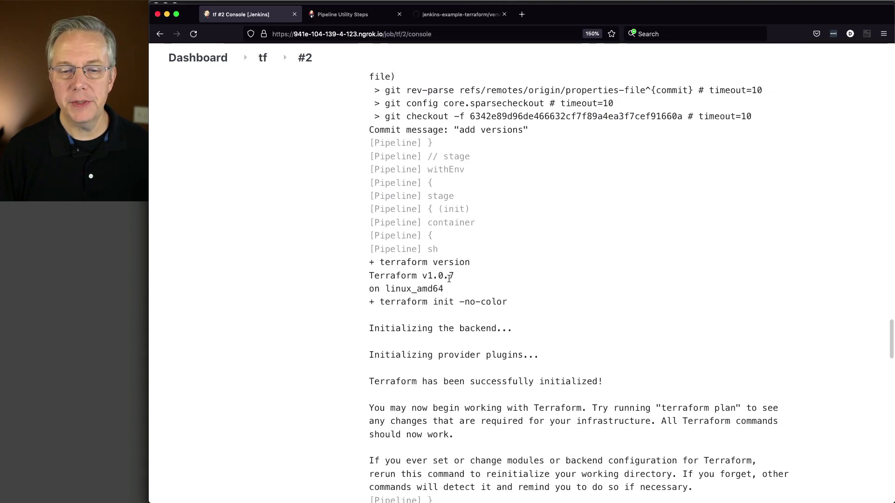
scroll("down", 3)
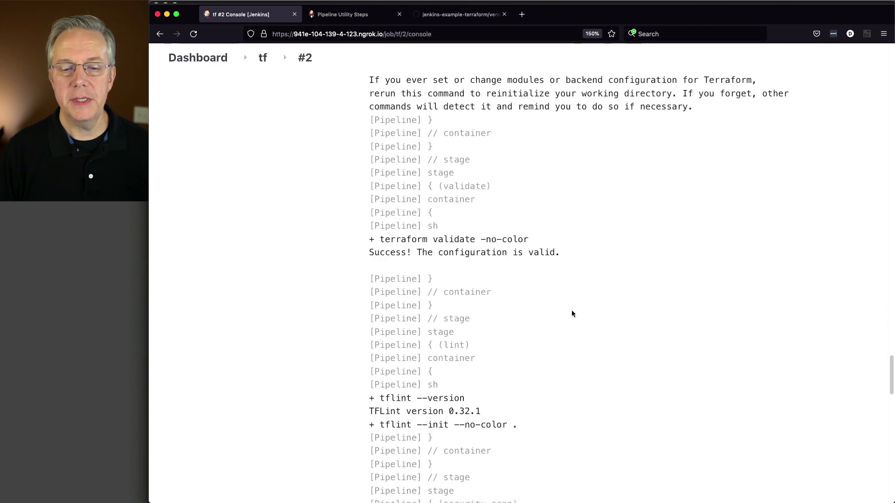
scroll("down", 3)
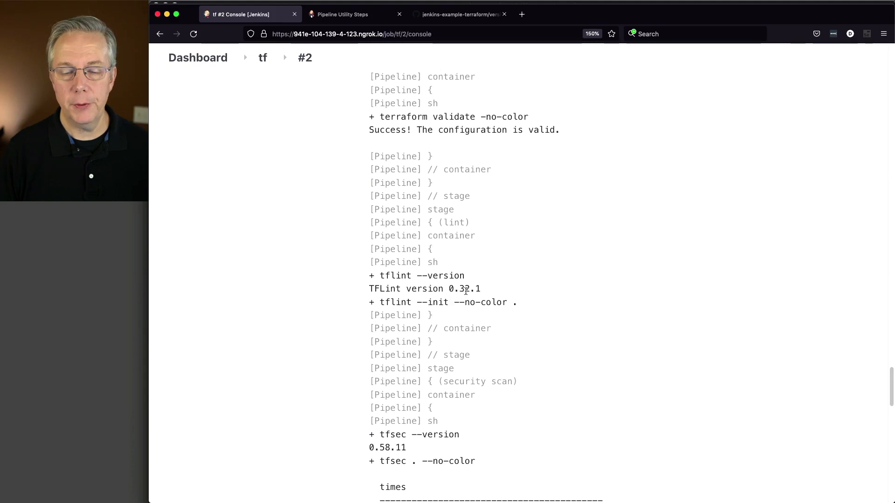
scroll("down", 3)
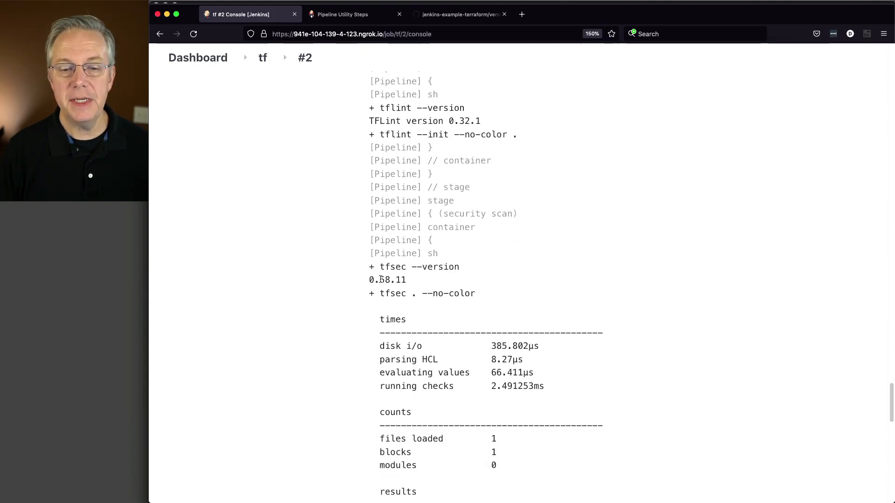
mouse_move(414, 286)
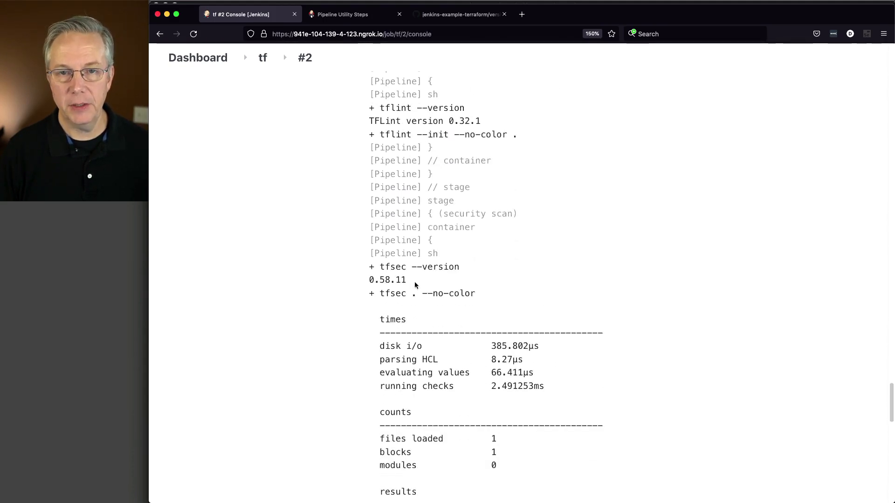